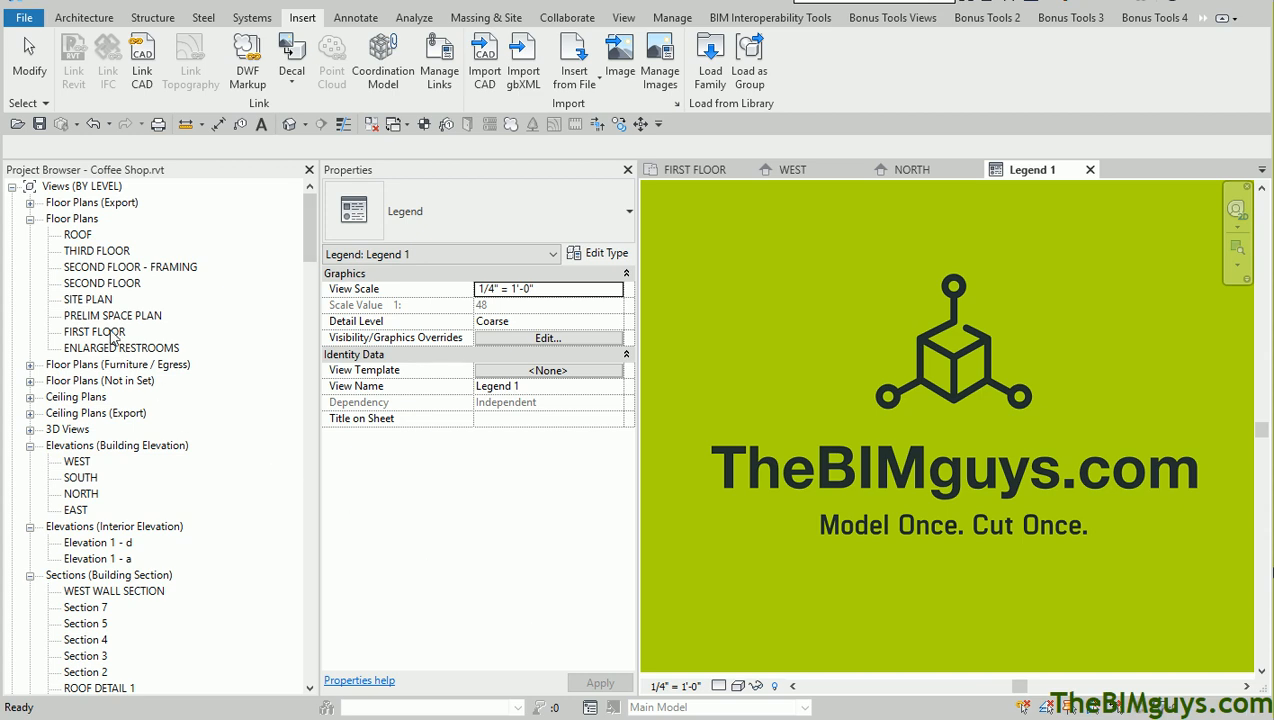
- Open the FIRST FLOOR plan view from the Project Browser
double_click(94, 332)
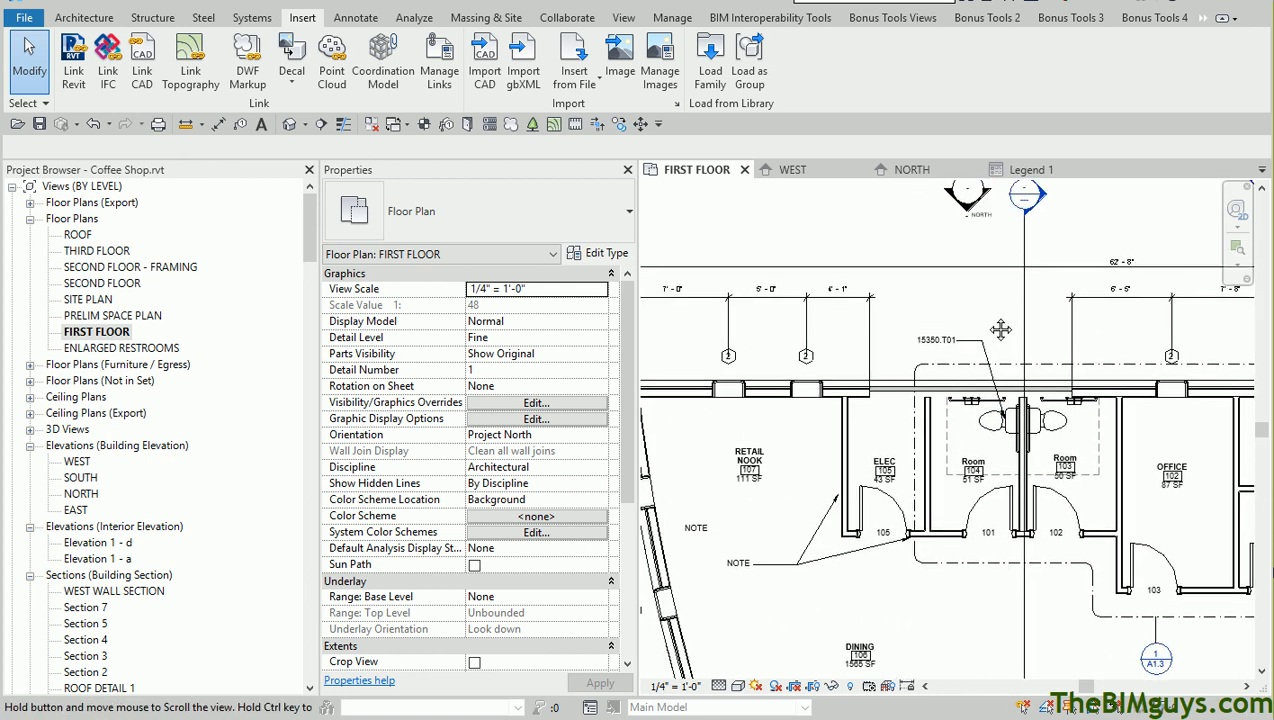
mouse_move(384, 56)
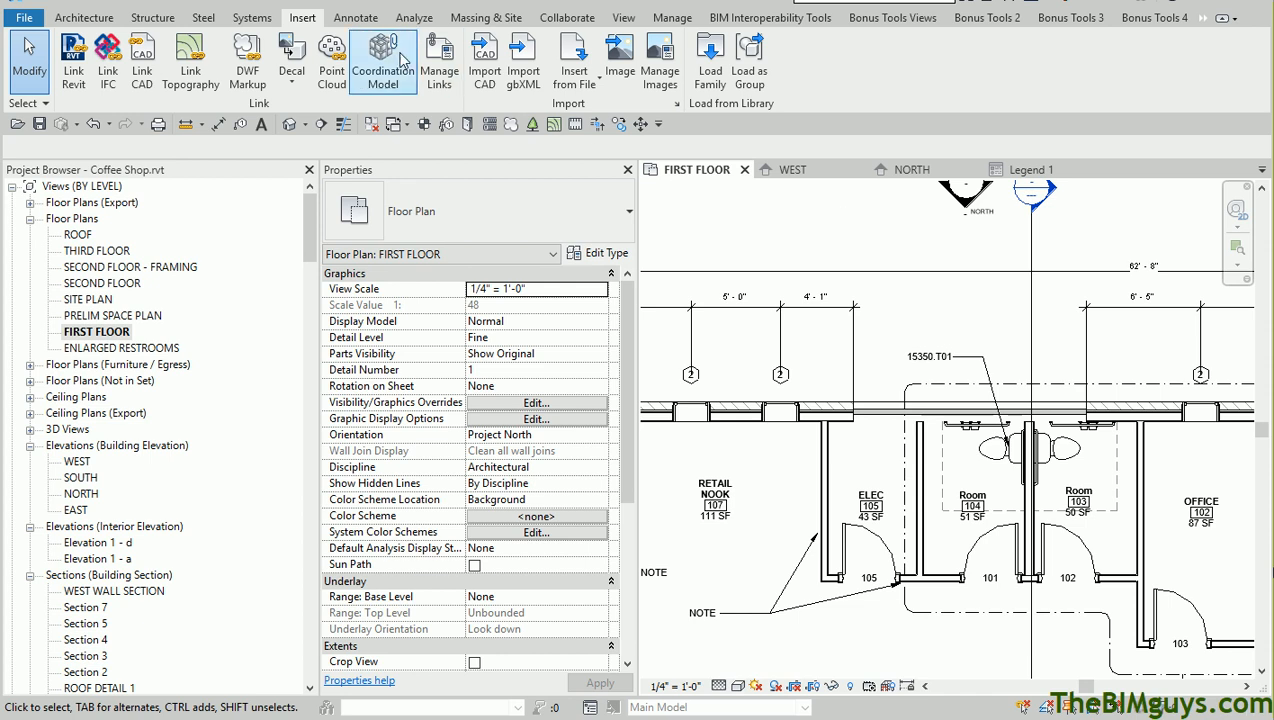
- Start Element Keynote from Annotate and choose keynote 02830.G03 Wrought Iron Gate for the window
click(356, 16)
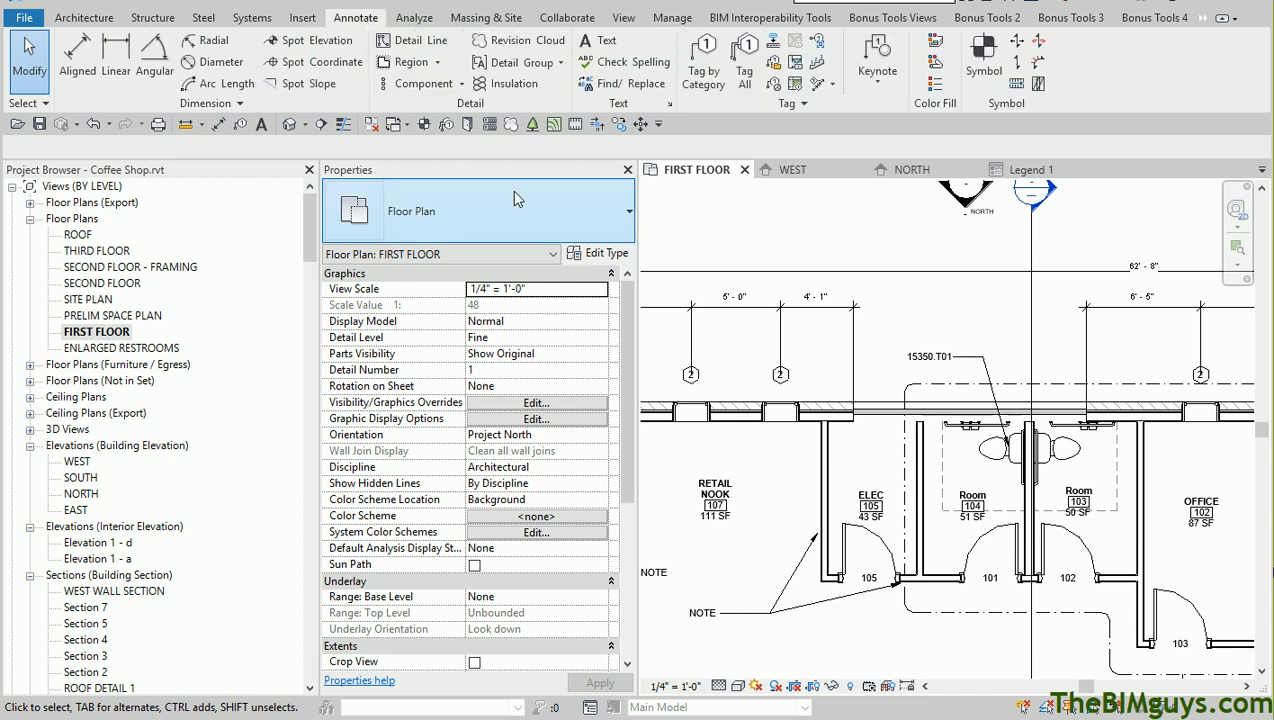
click(876, 60)
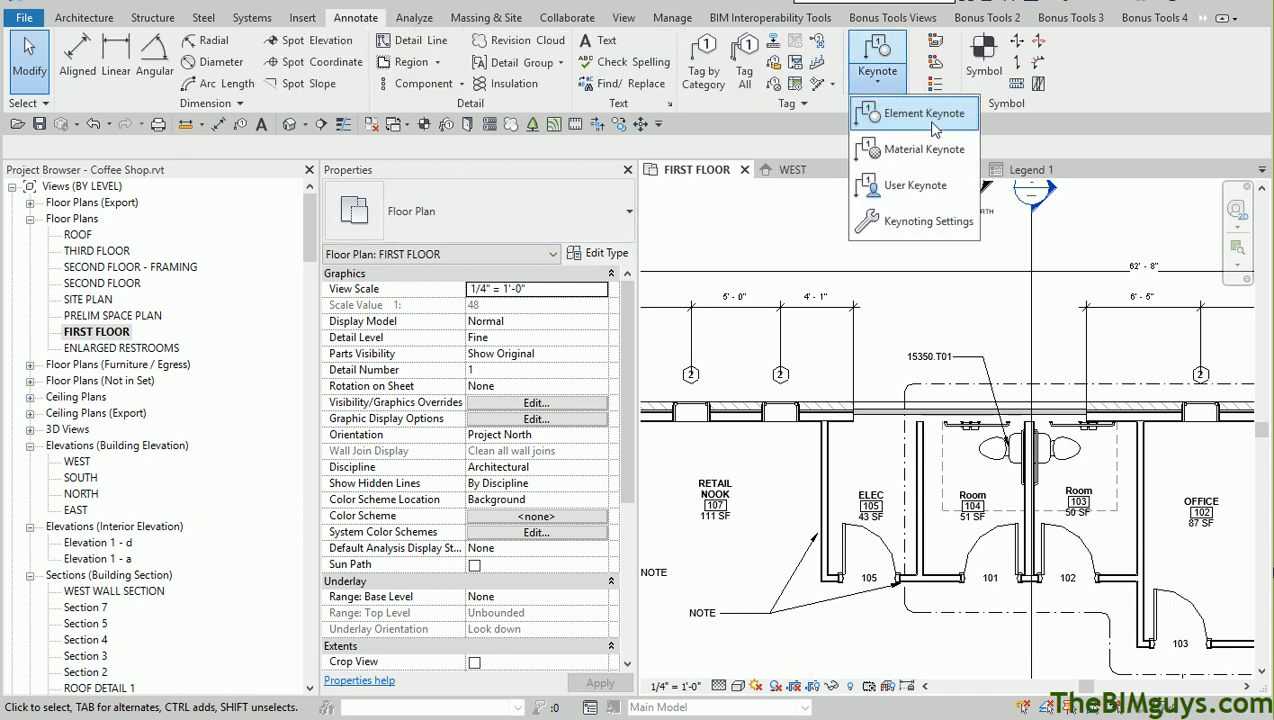
mouse_move(912, 184)
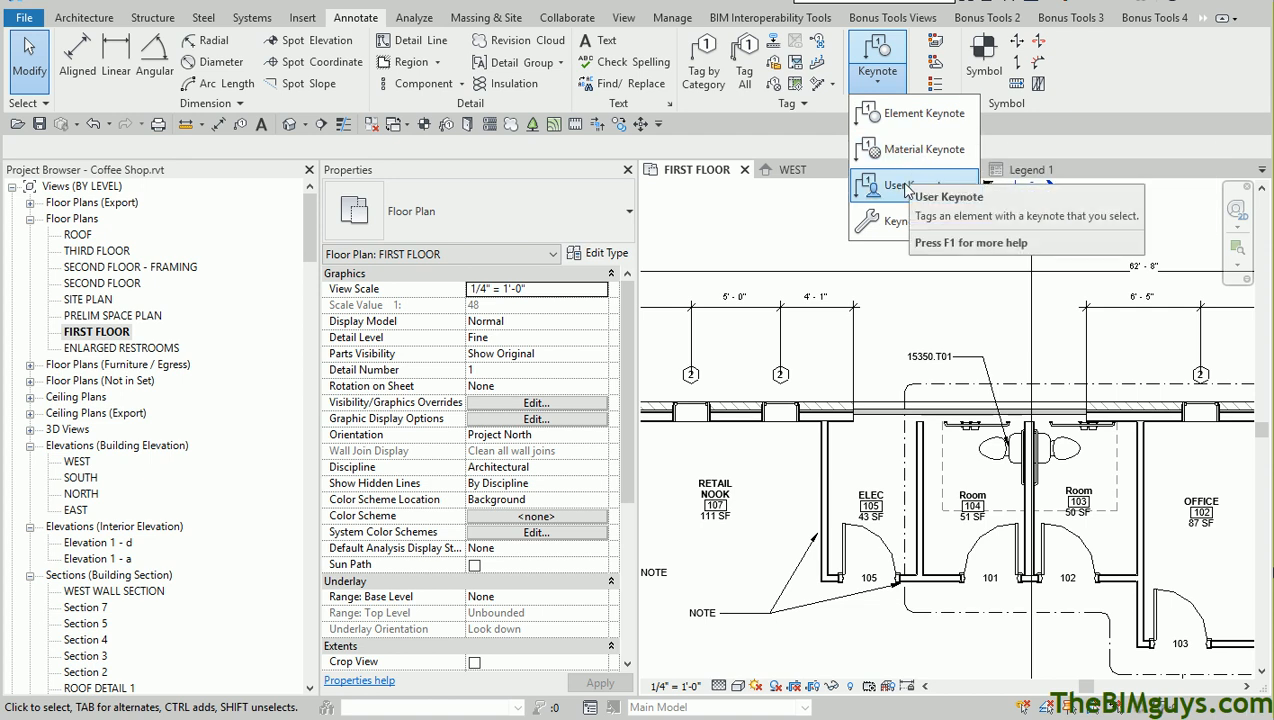
click(904, 184)
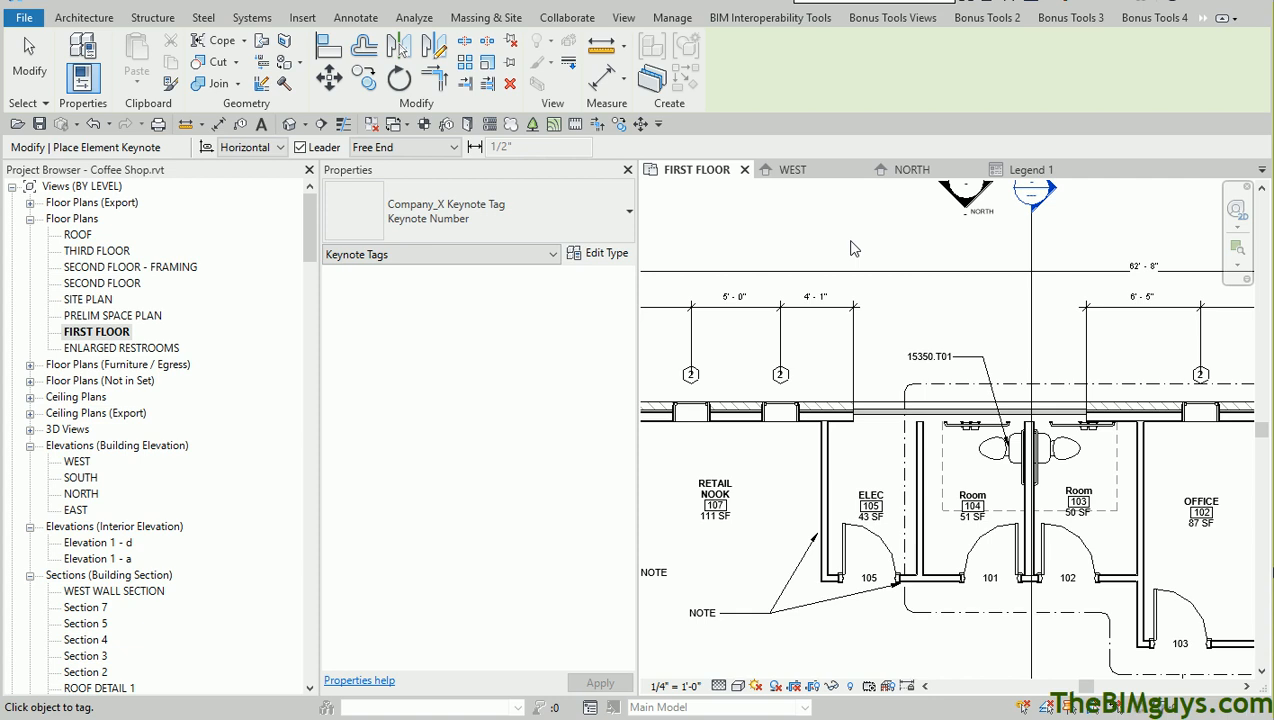
mouse_move(804, 370)
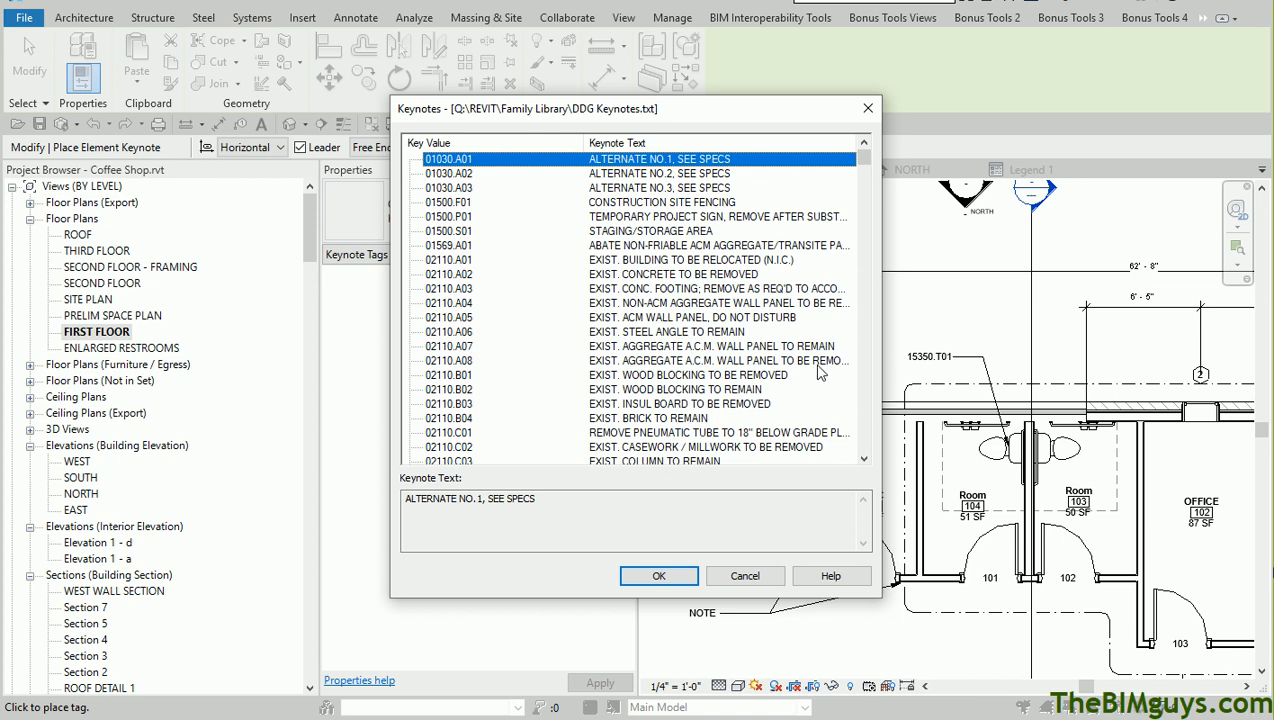
scroll(down, 3)
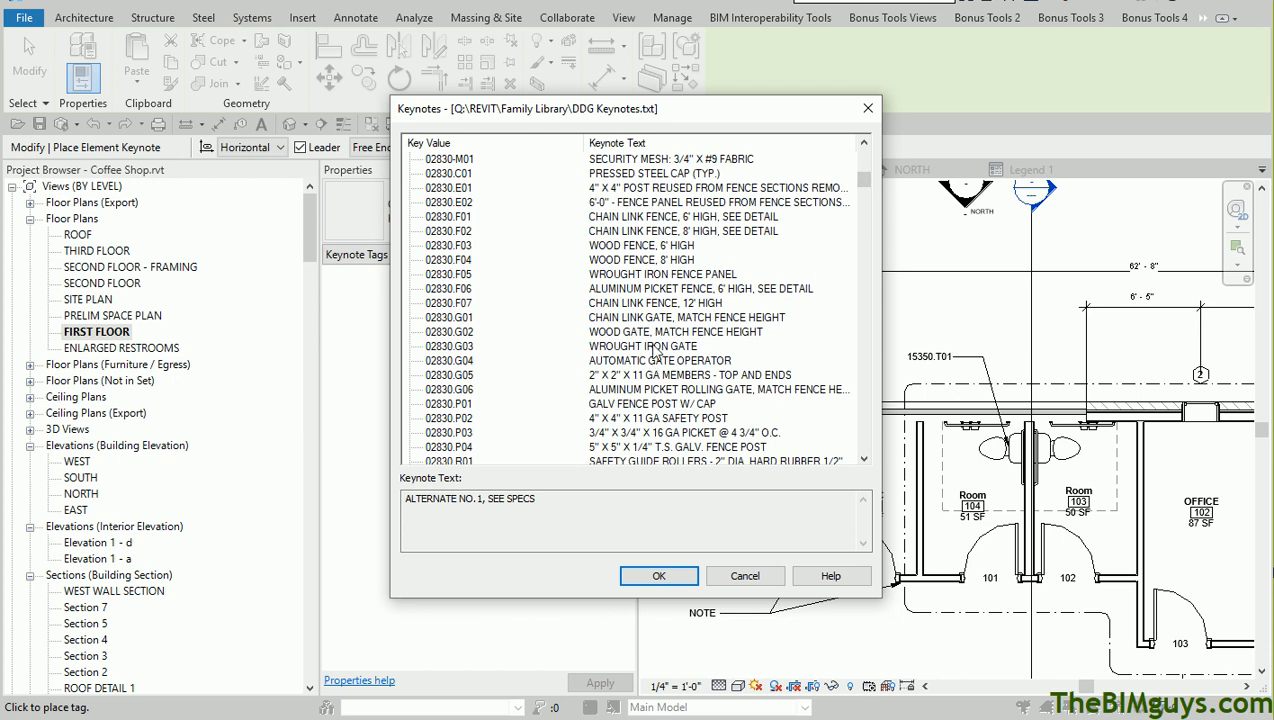
click(658, 576)
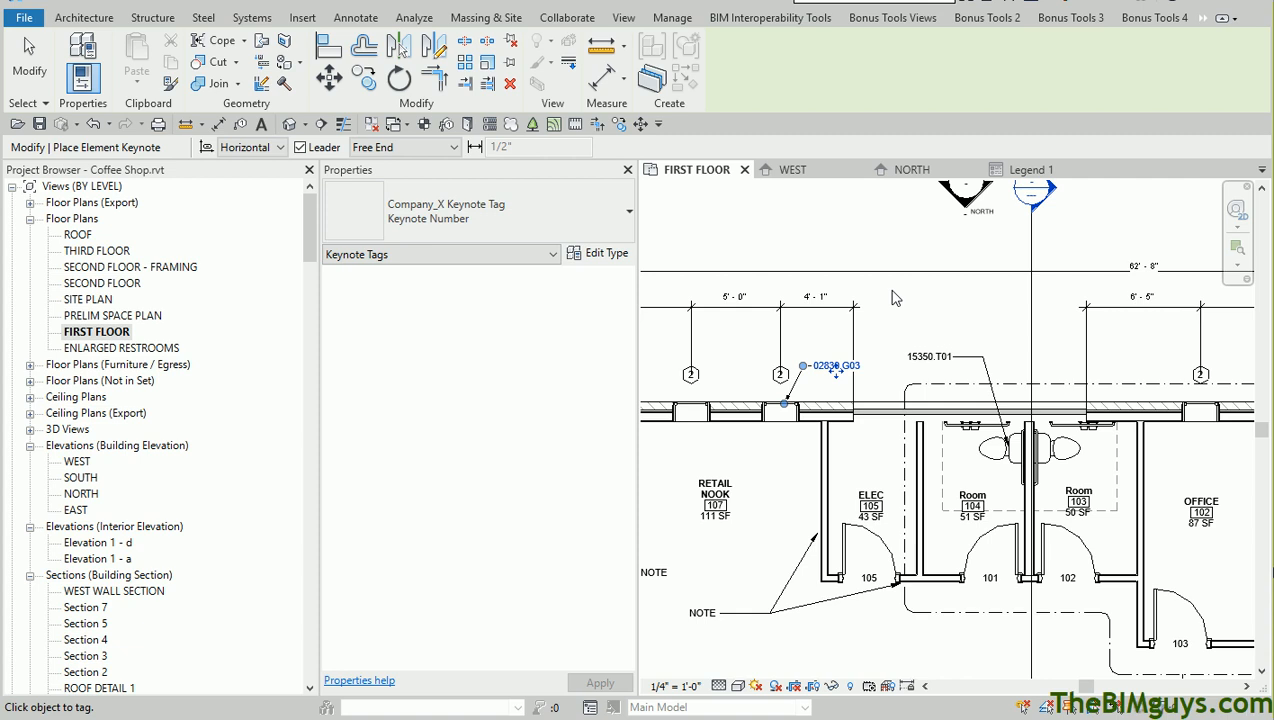
mouse_move(876, 402)
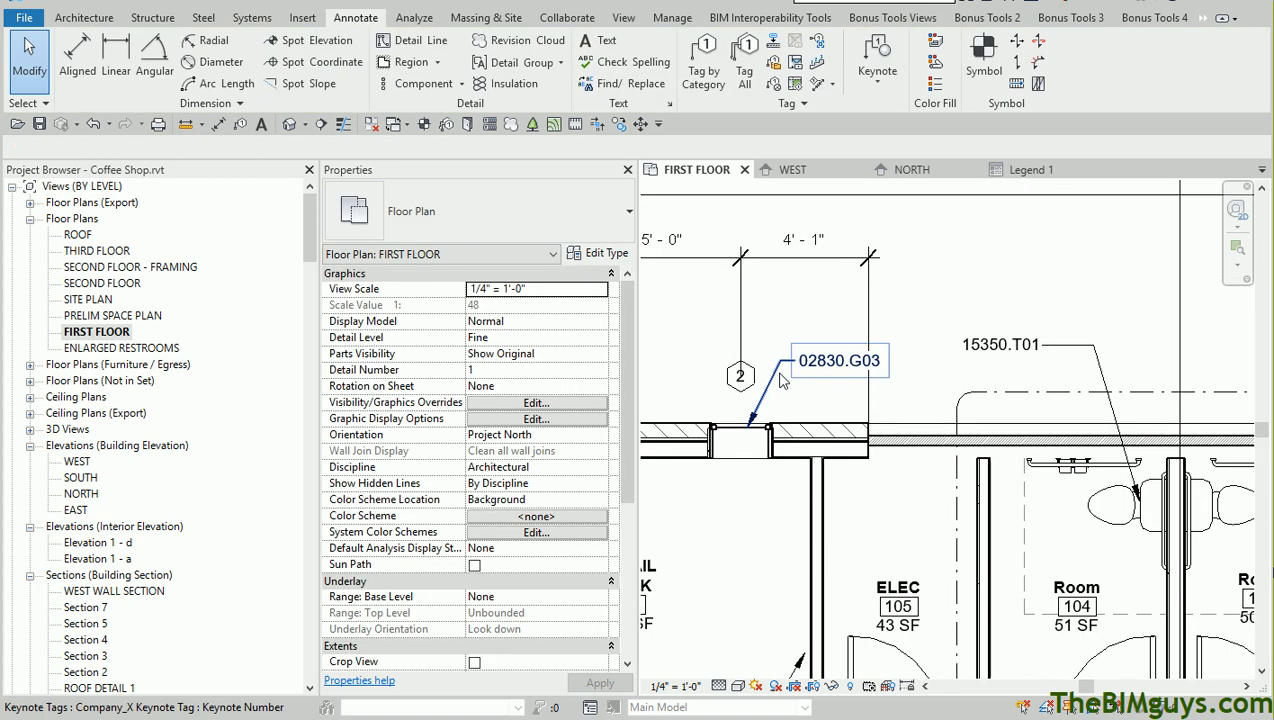
- Deselect the placed 02830.G03 tag and move to the Insert tools
click(838, 360)
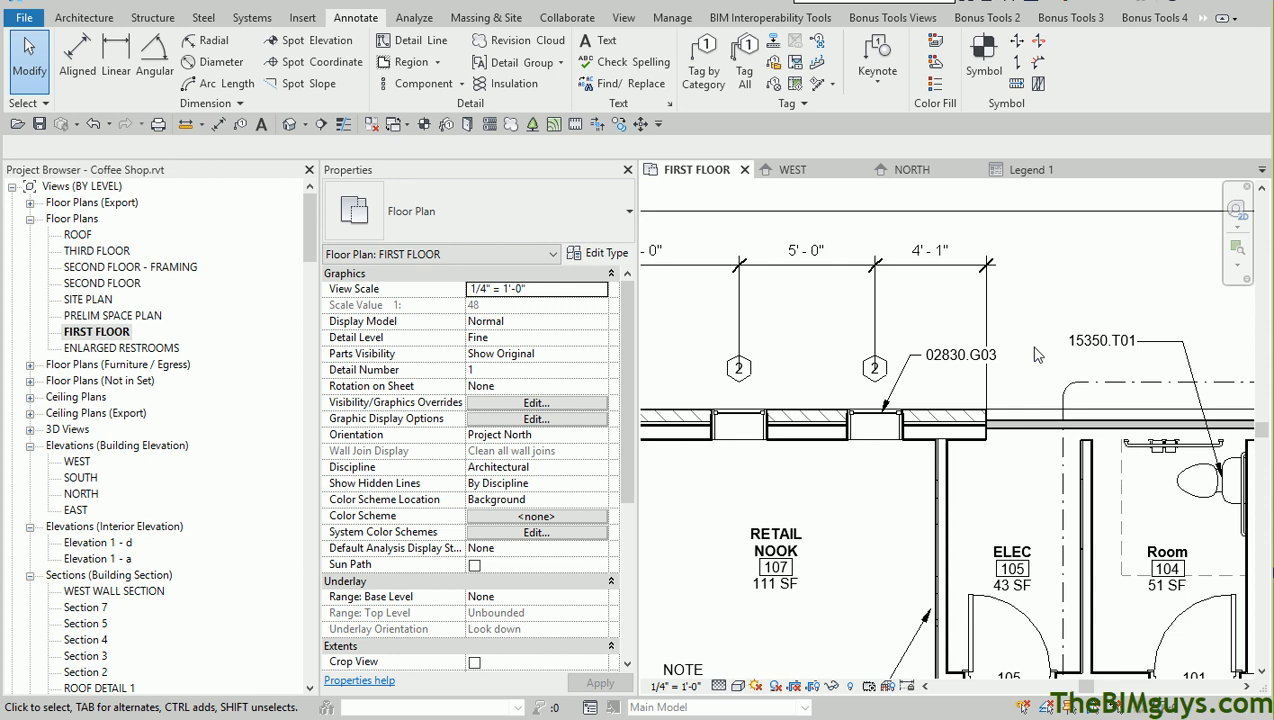
click(302, 16)
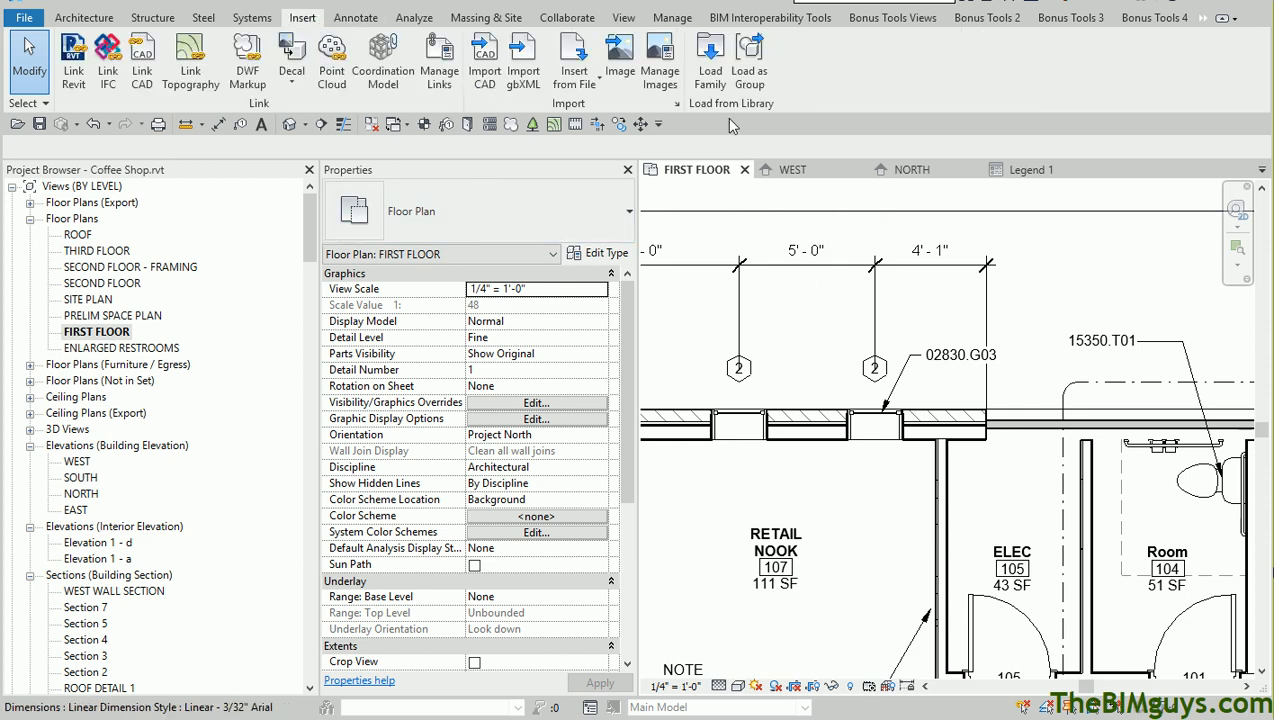
- Load the Keynote Tag.rfa family from the Annotations folder into the project
click(710, 56)
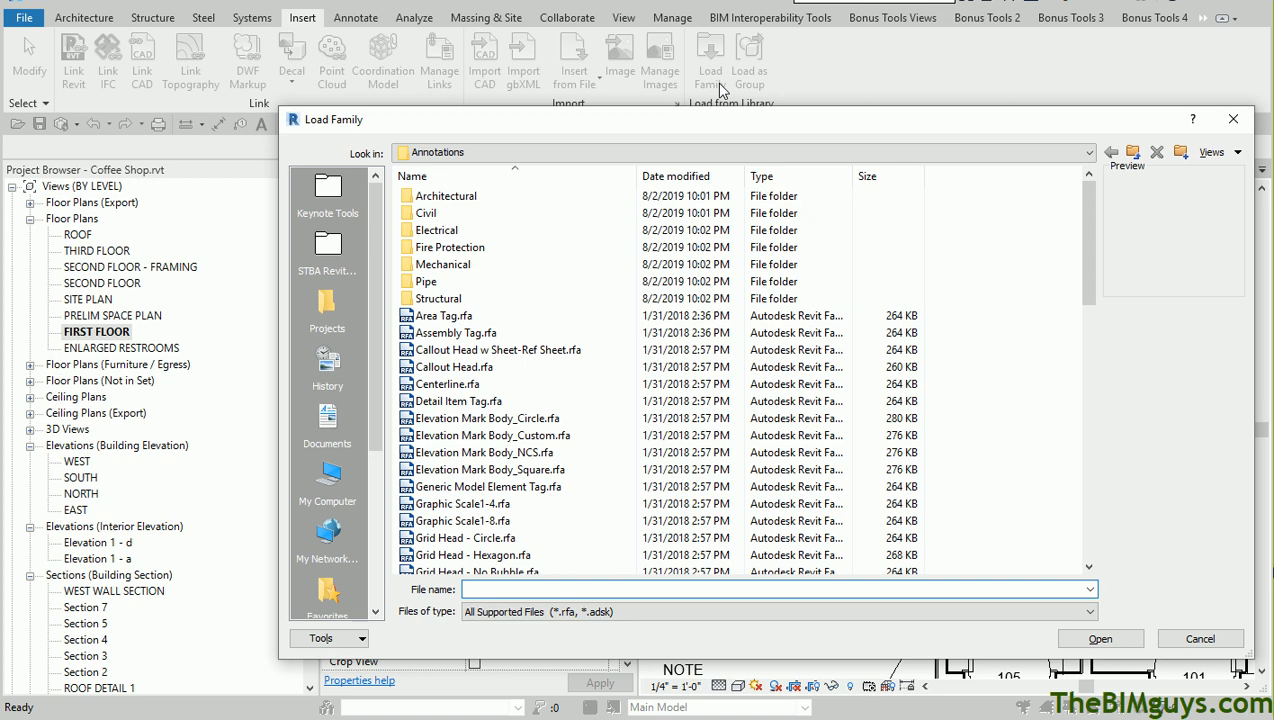
scroll(down, 3)
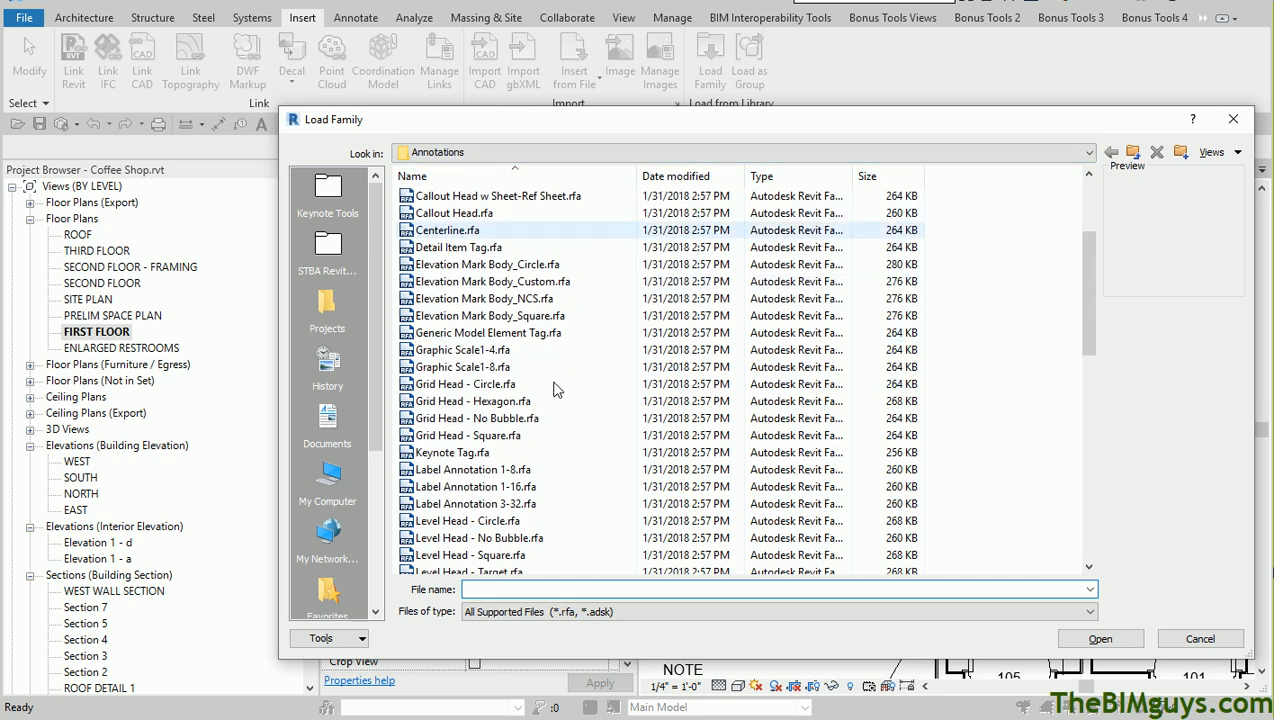
click(454, 452)
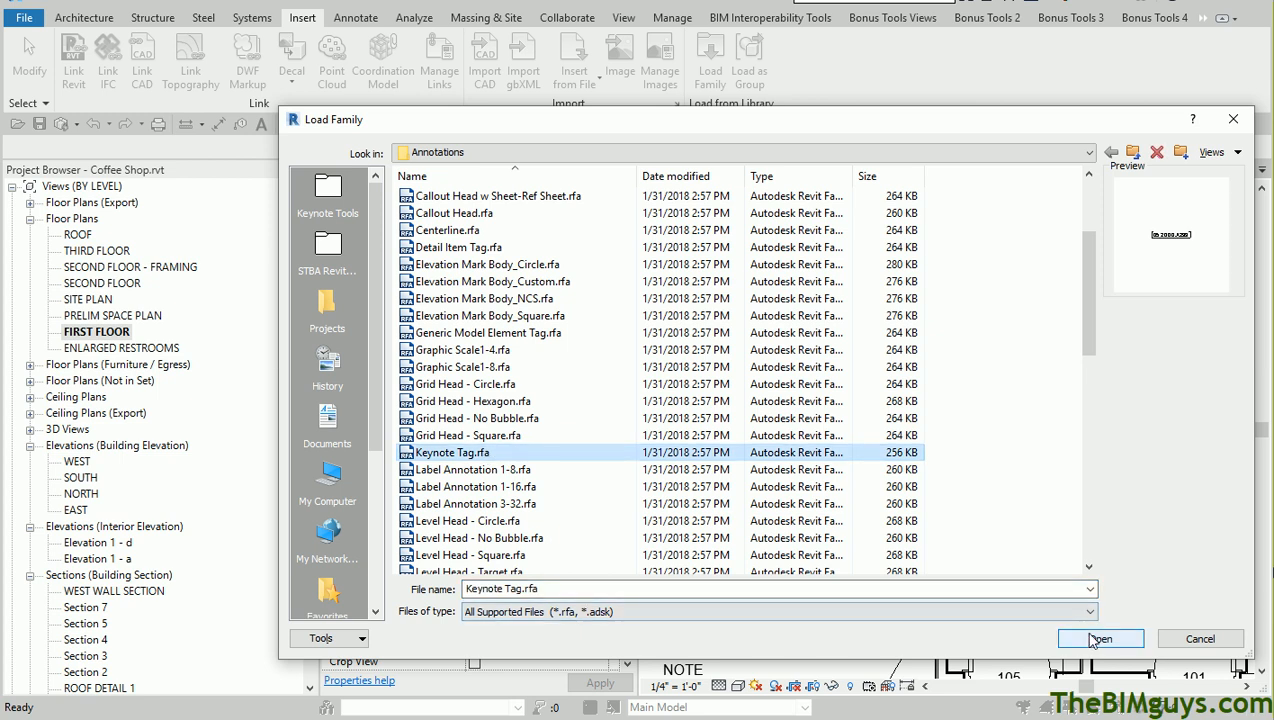
click(1100, 638)
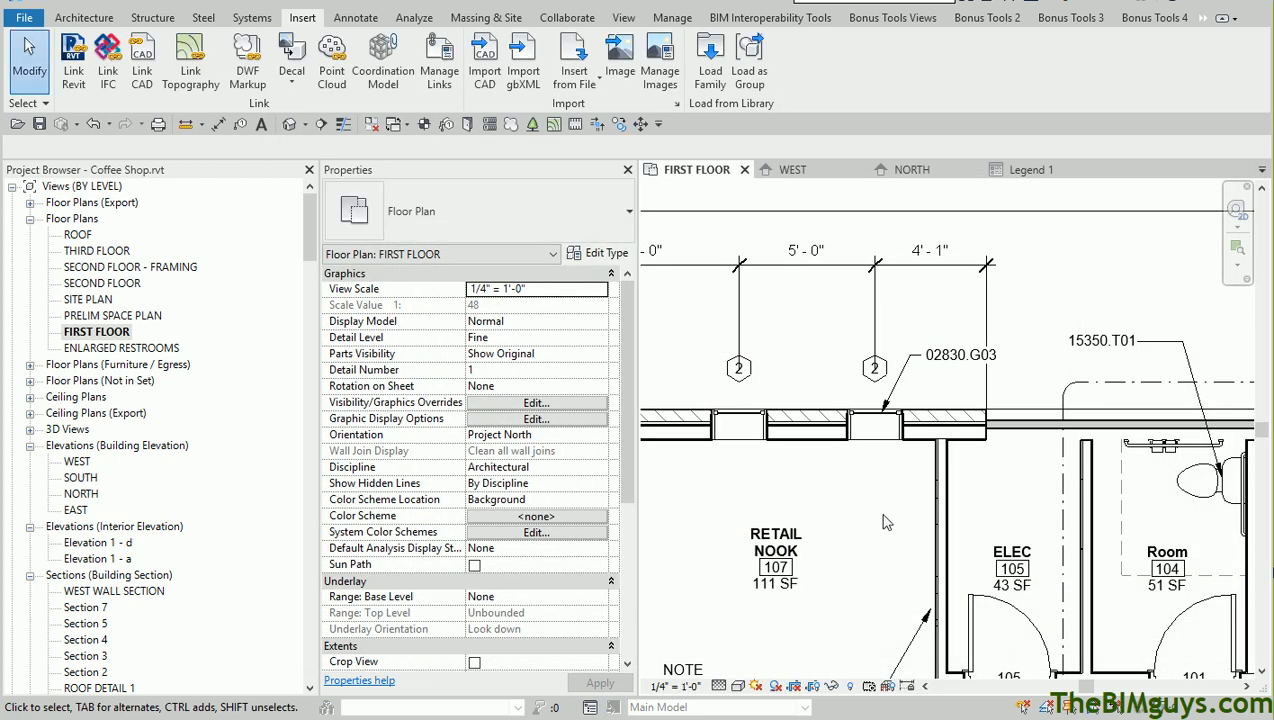
- Switch the window's tag to Keynote Tag : Keynote Text, then select the window
click(960, 356)
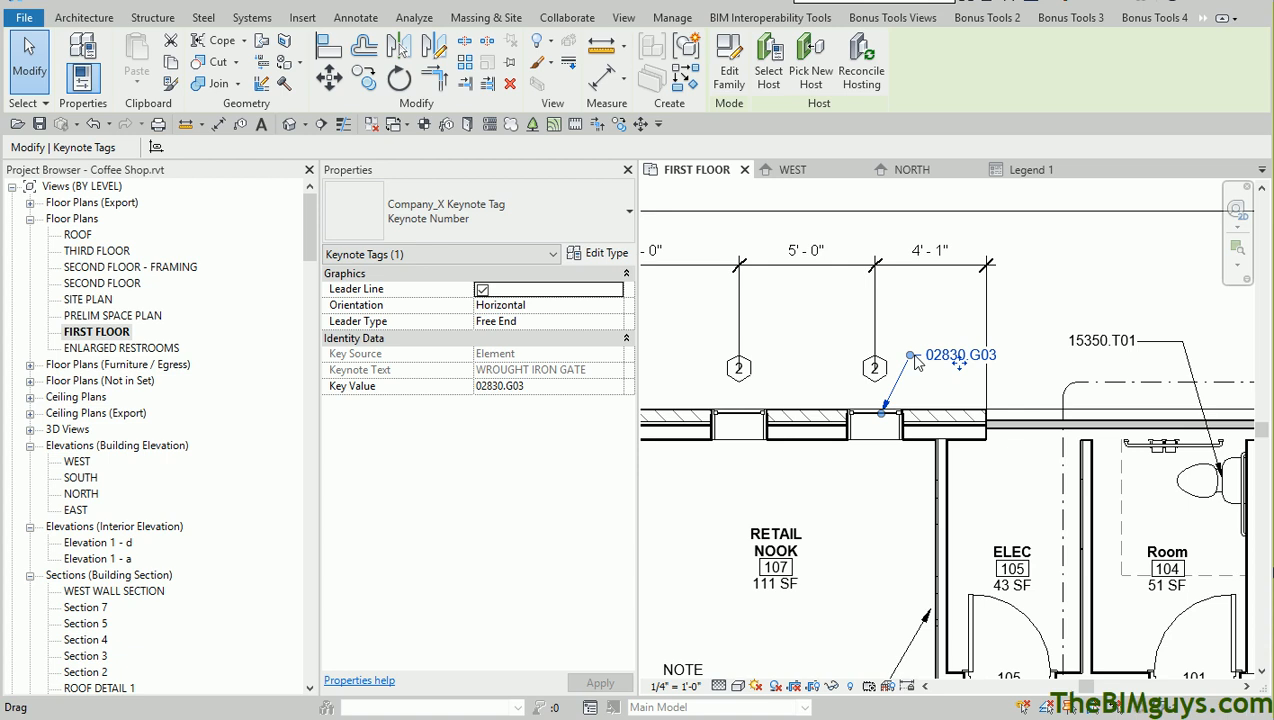
click(628, 210)
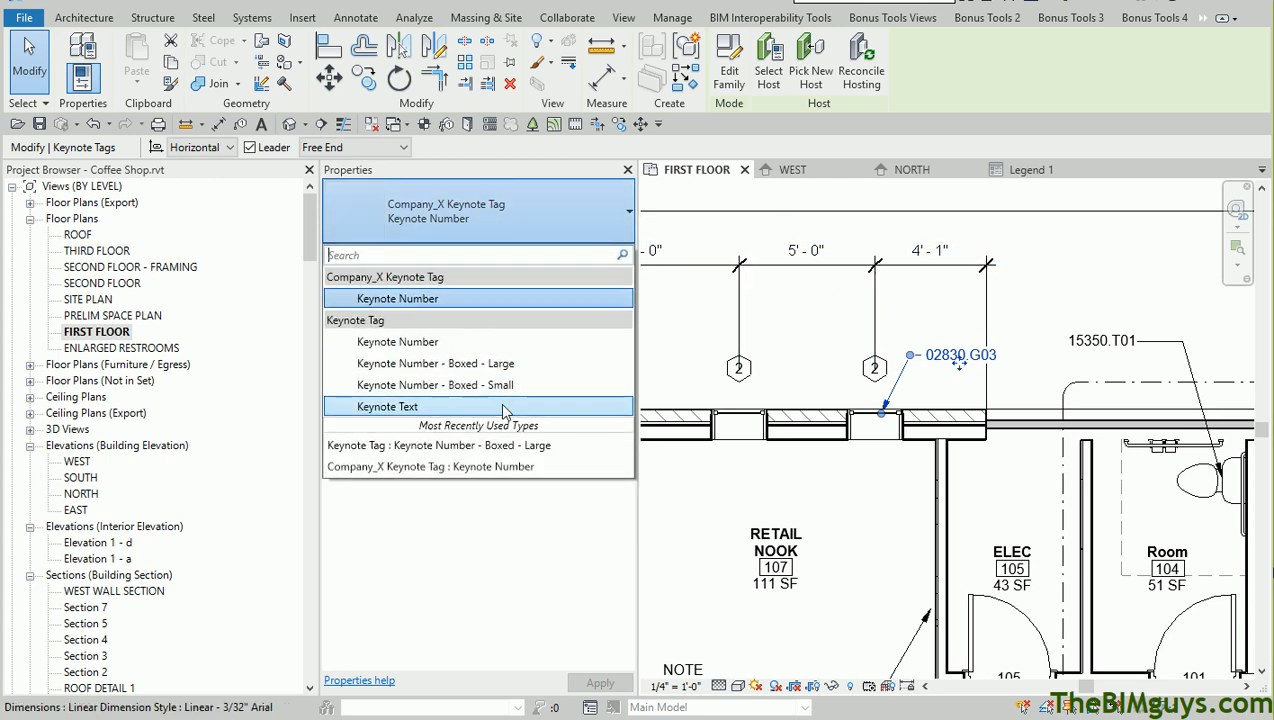
click(388, 406)
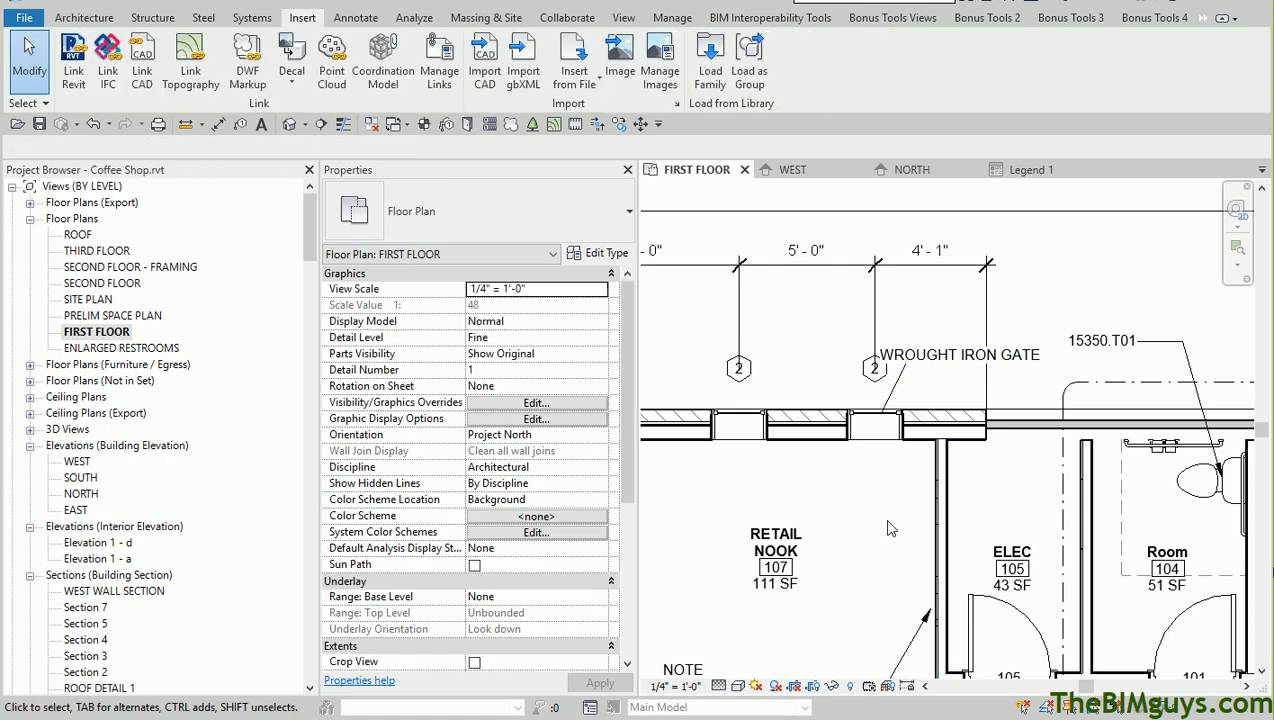
click(876, 420)
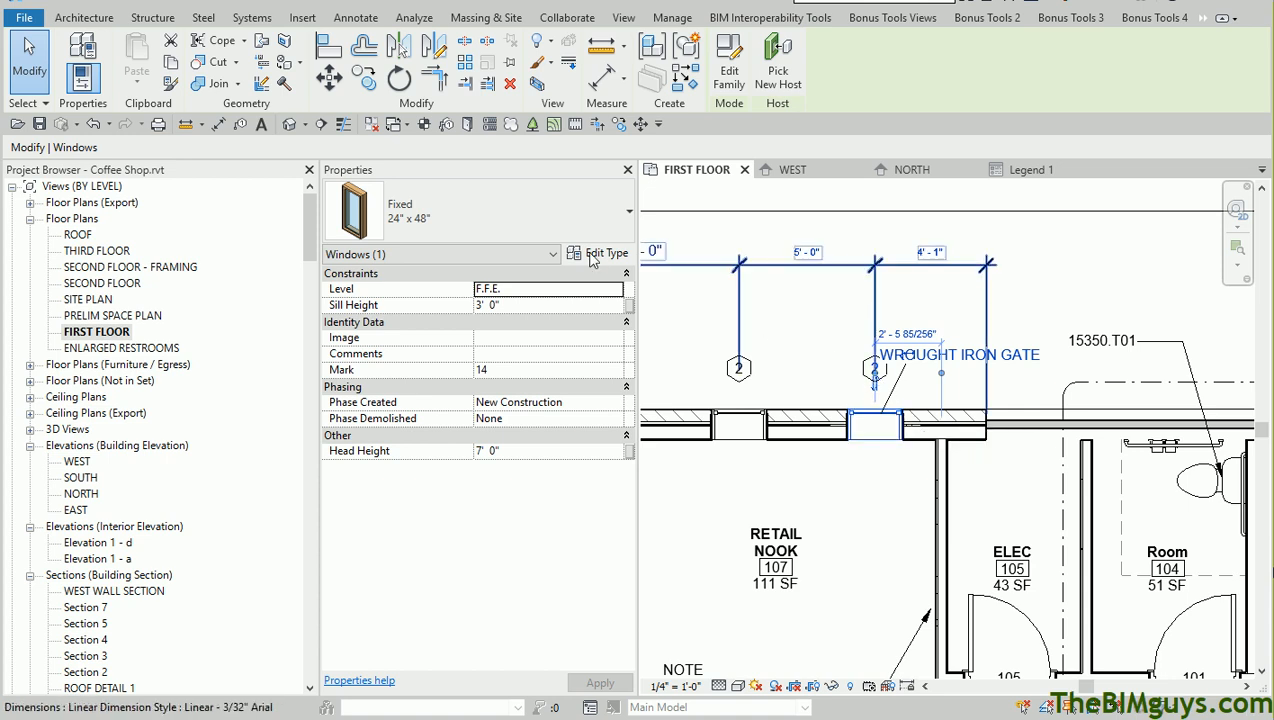
- Open Edit Type for the Fixed 24" x 48" window showing keynote 02830.G03
click(598, 252)
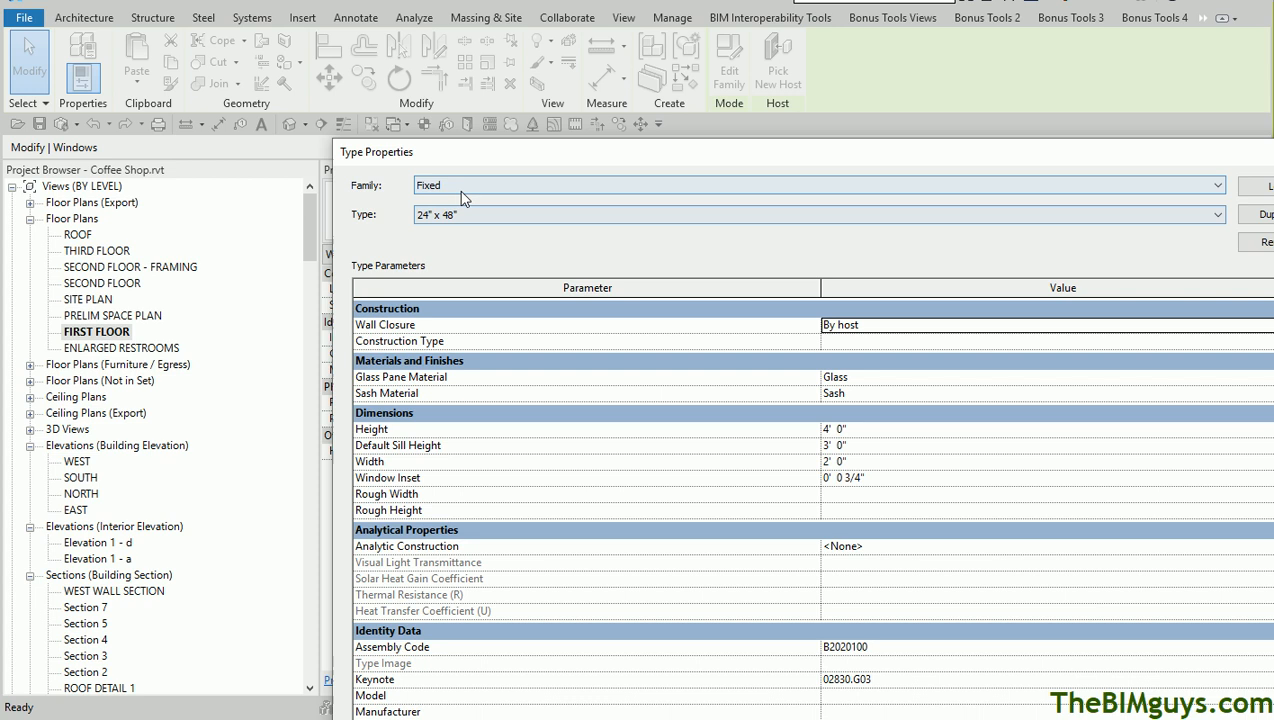
mouse_move(788, 490)
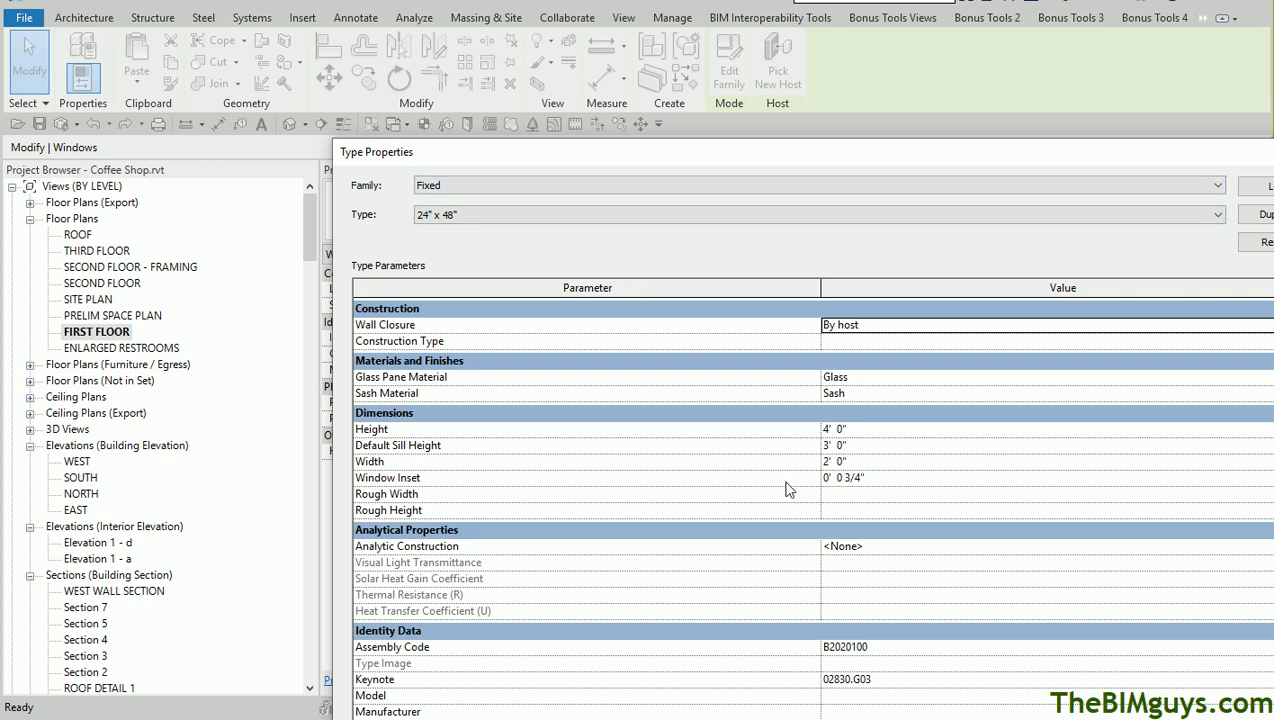
mouse_move(838, 684)
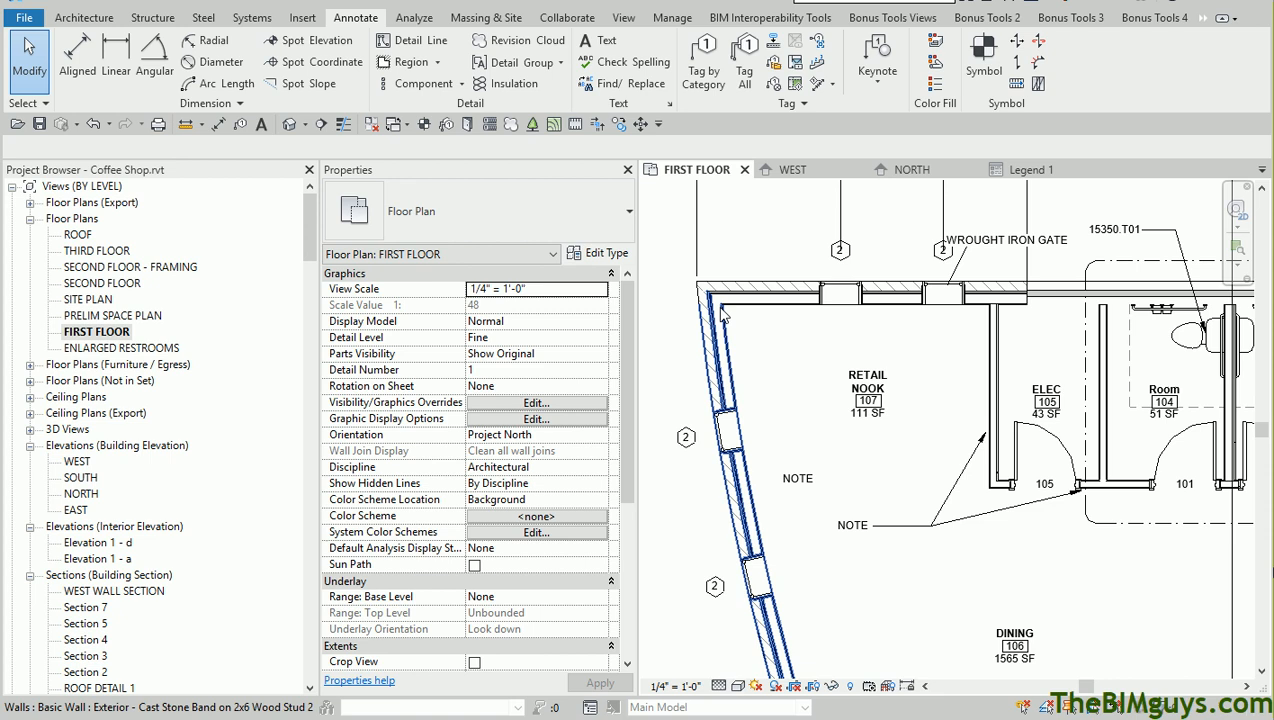
- Start Element Keynote with the Keynote Text tag type for the angled-wall window
click(876, 60)
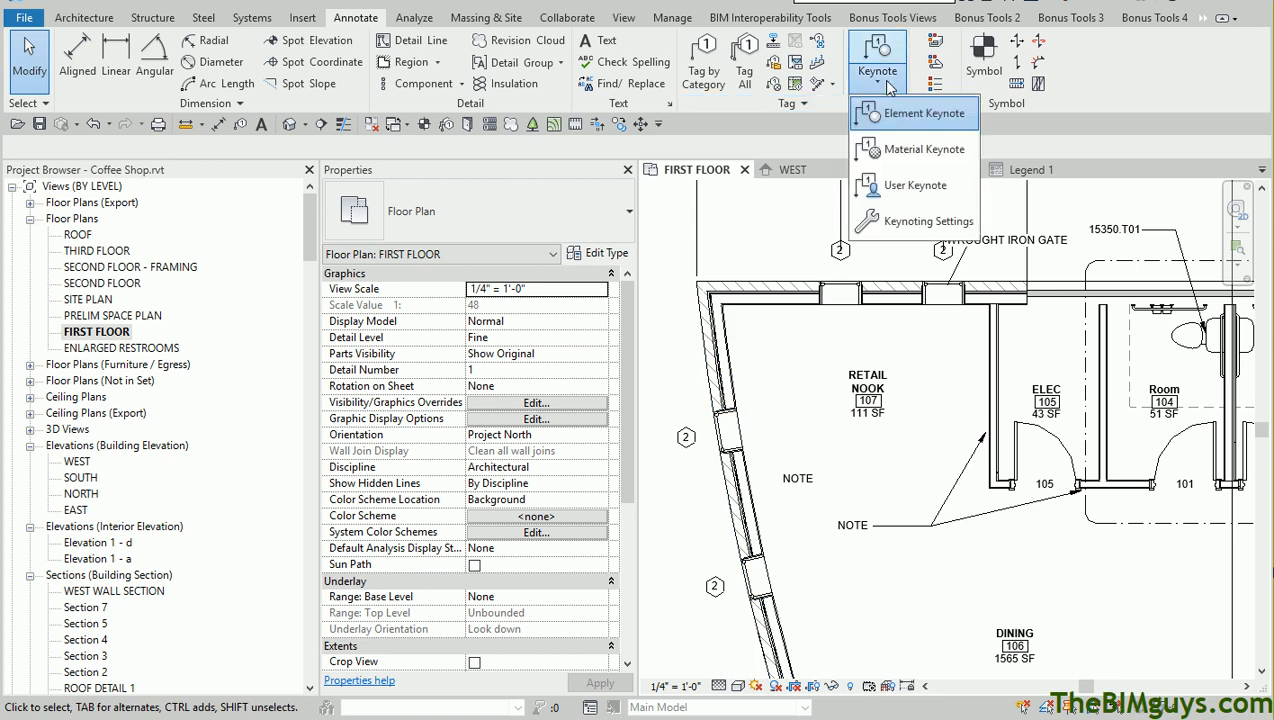
click(914, 112)
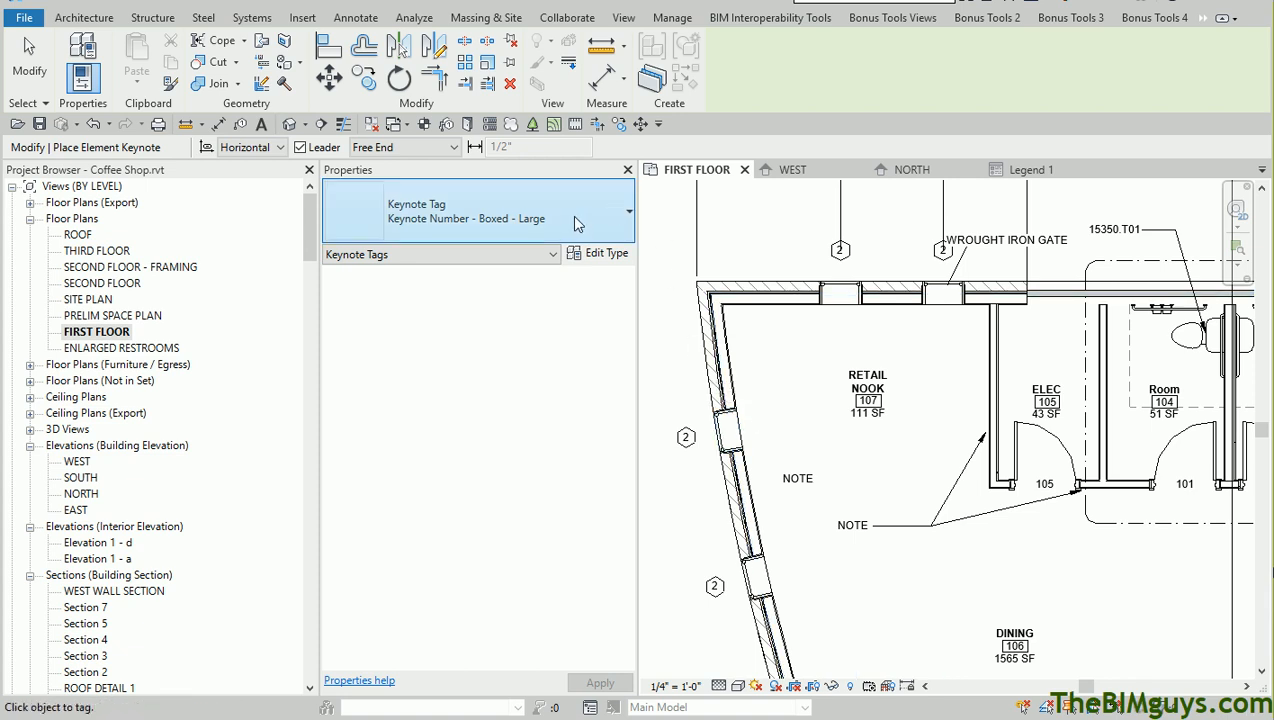
click(628, 212)
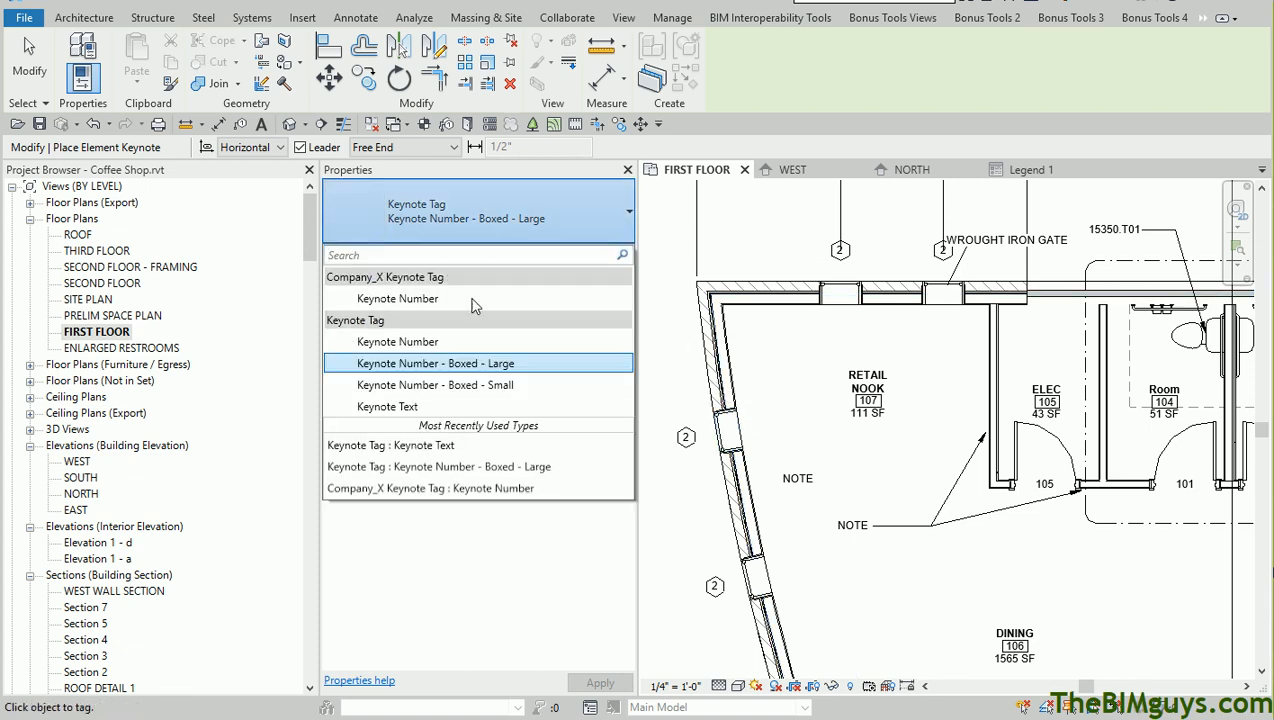
click(388, 406)
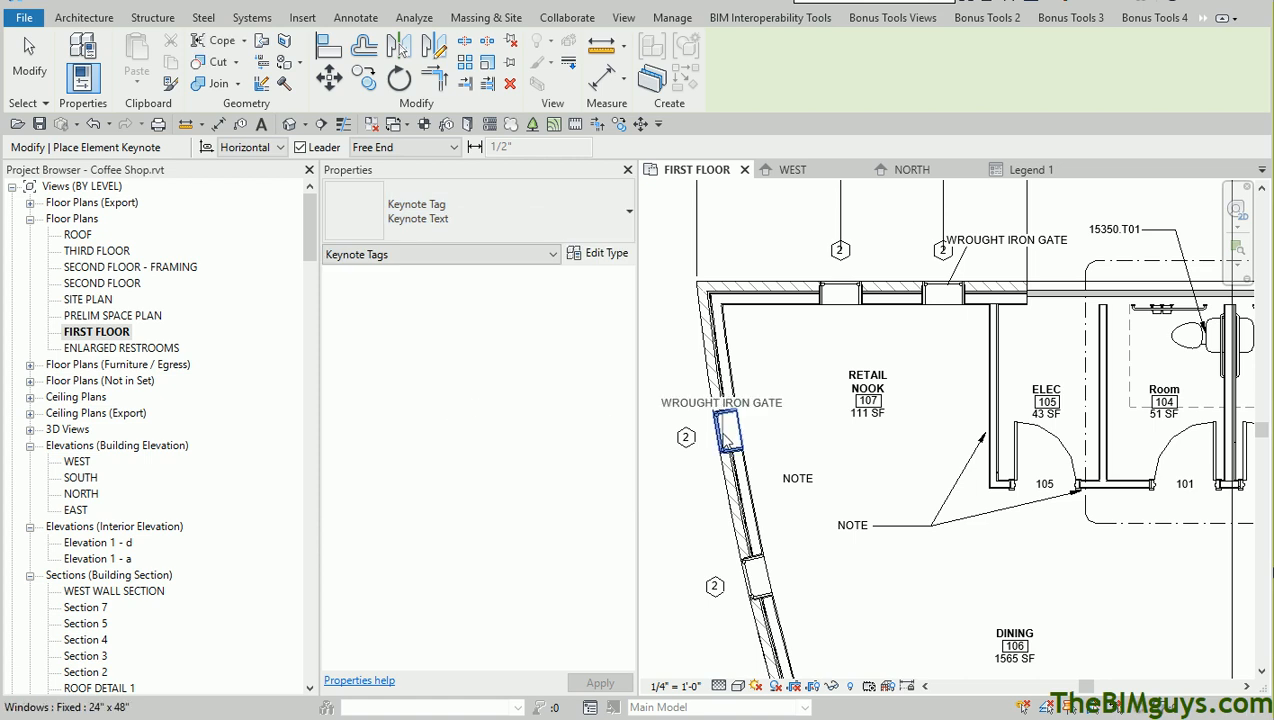
mouse_move(810, 344)
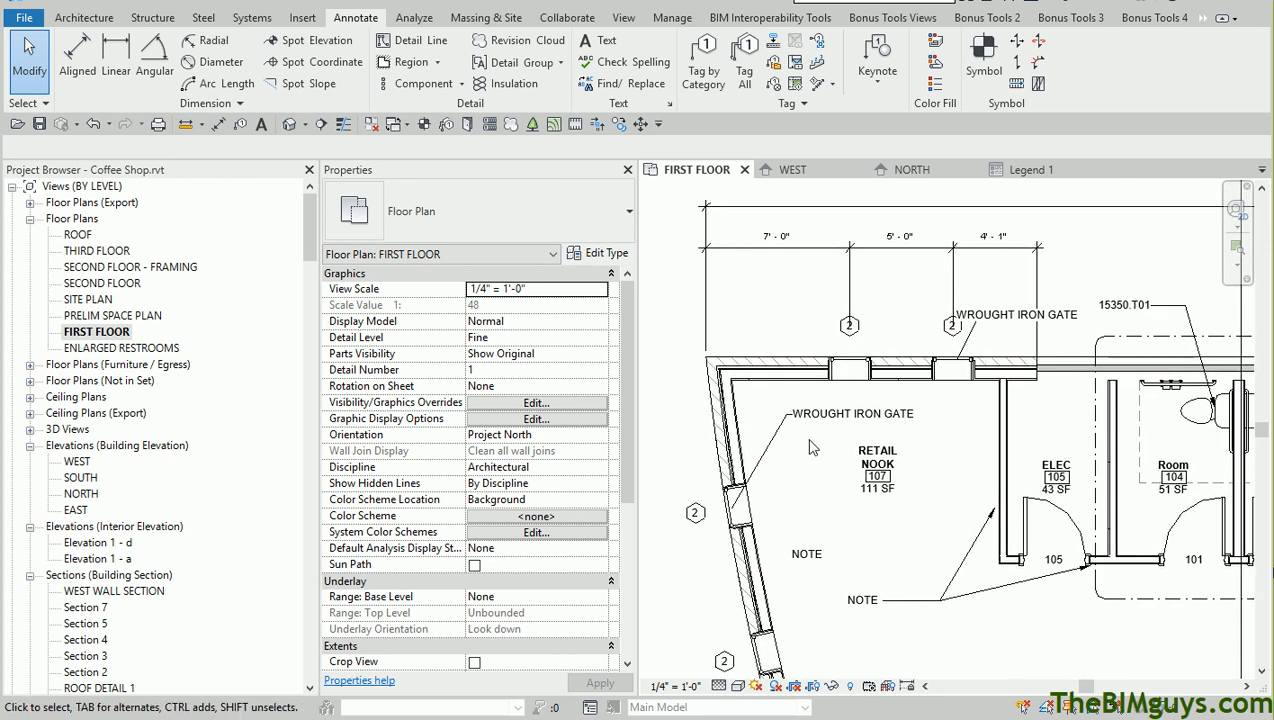
- Start placing a Material Keynote from the Keynote menu
click(876, 56)
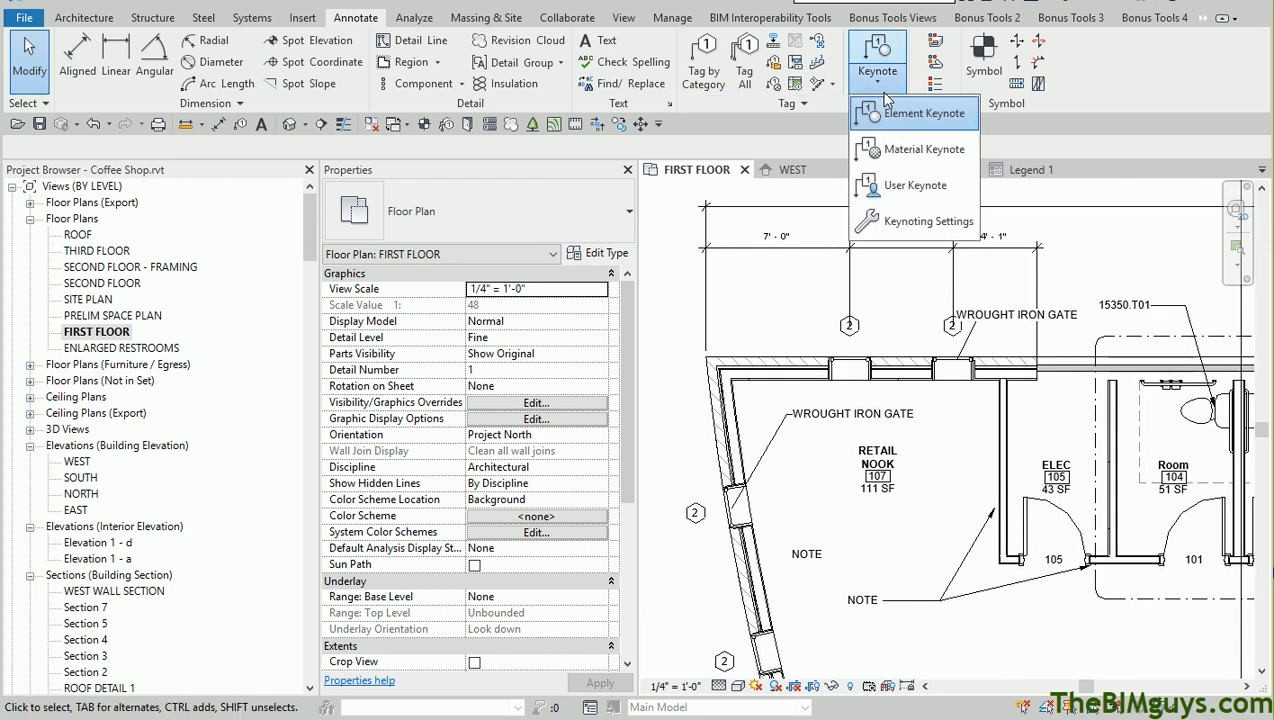
click(924, 148)
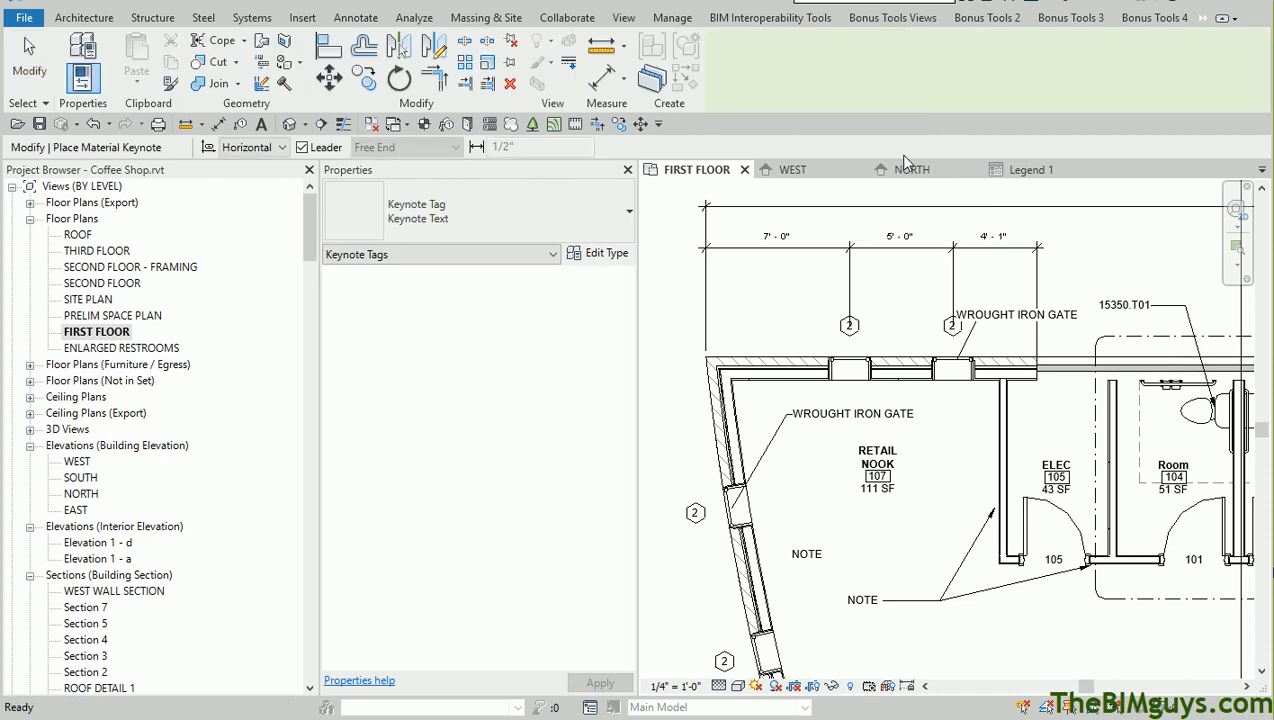
mouse_move(752, 354)
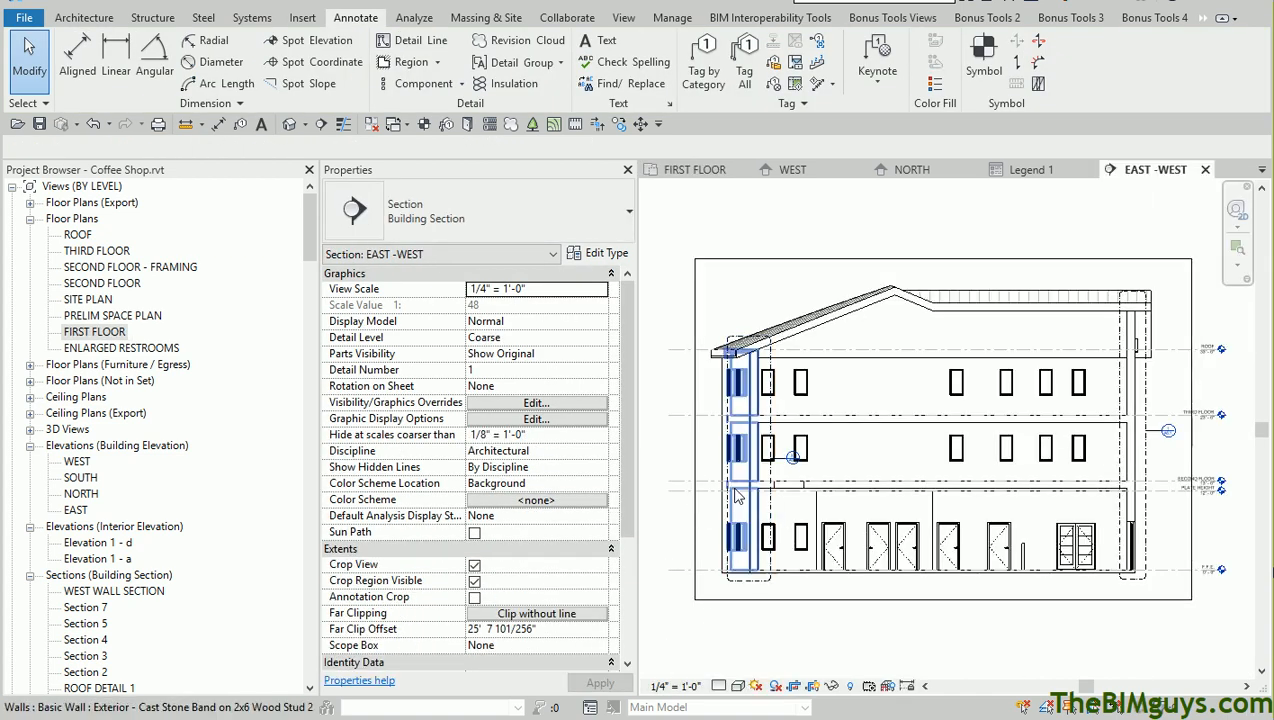
- Place a Material Keynote on a wall in the EAST-WEST section, then go to Manage
click(720, 686)
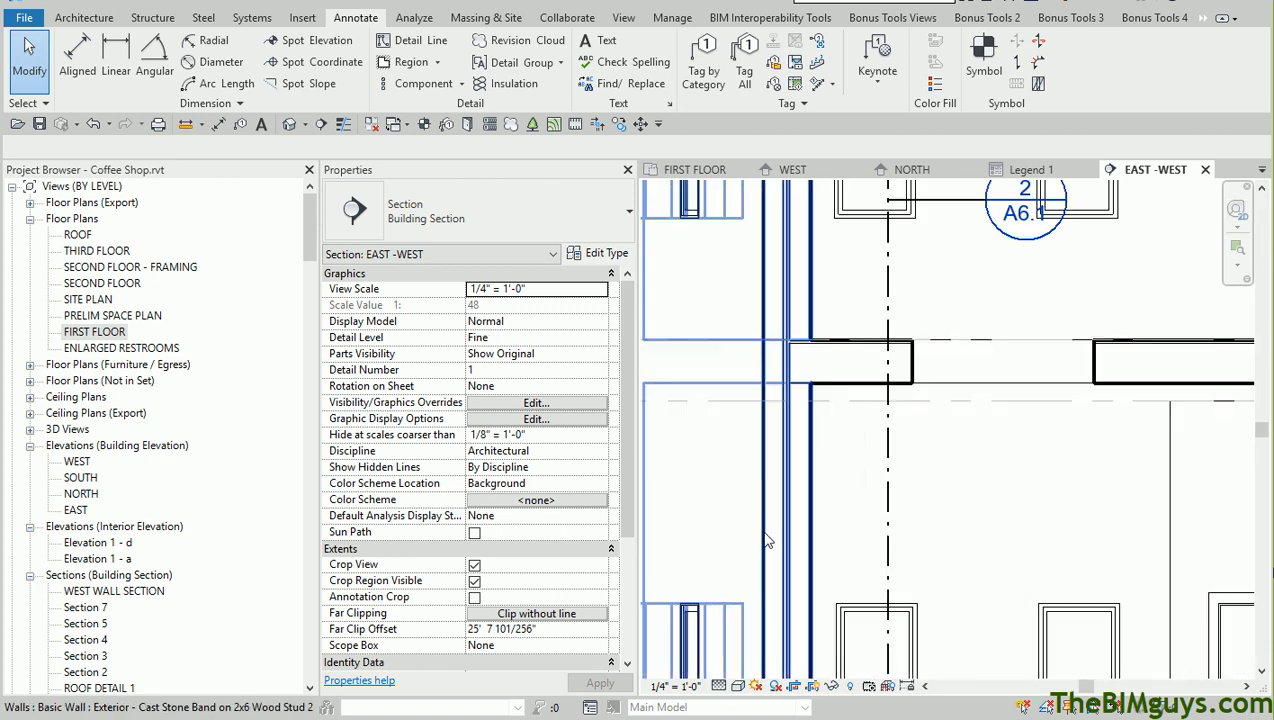
click(876, 60)
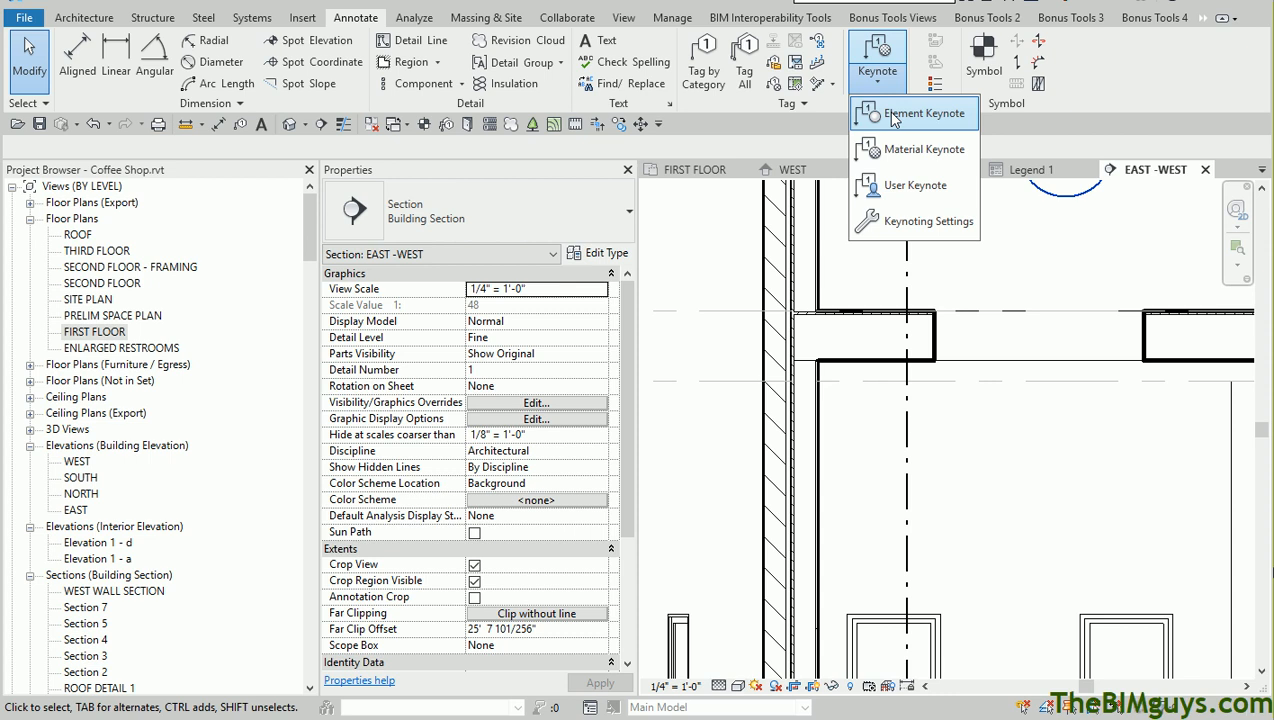
click(920, 148)
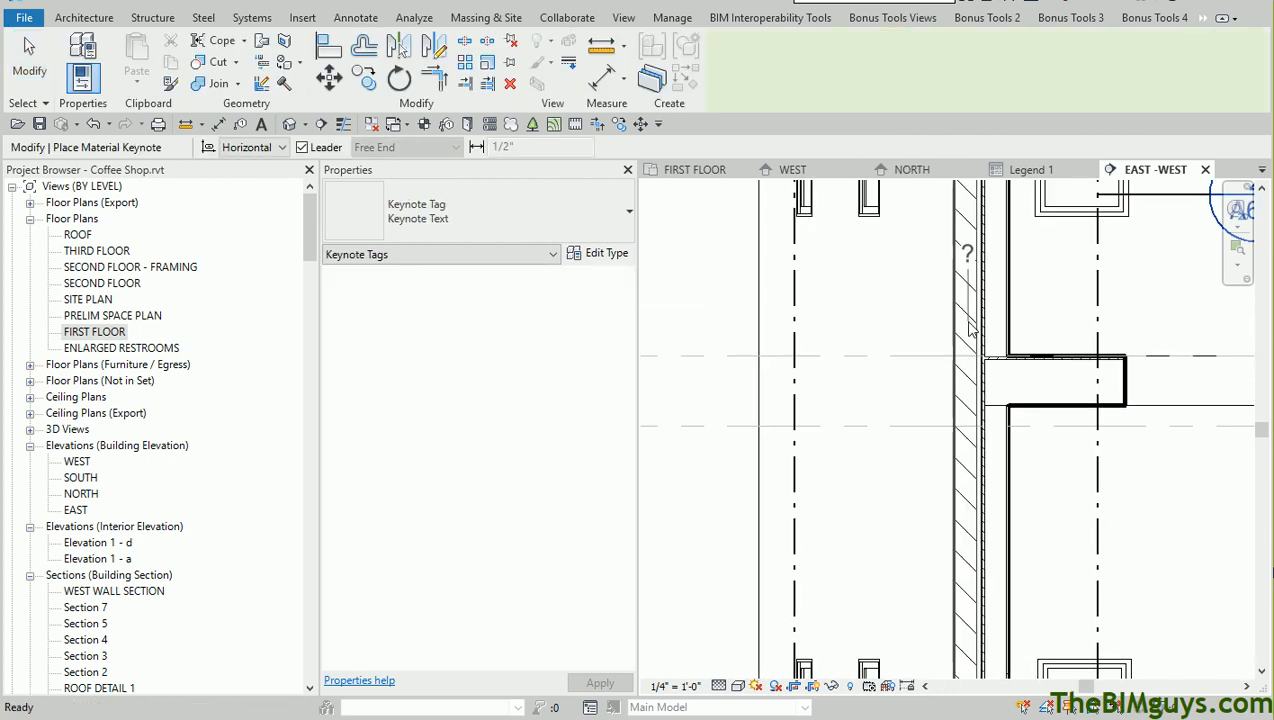
mouse_move(978, 320)
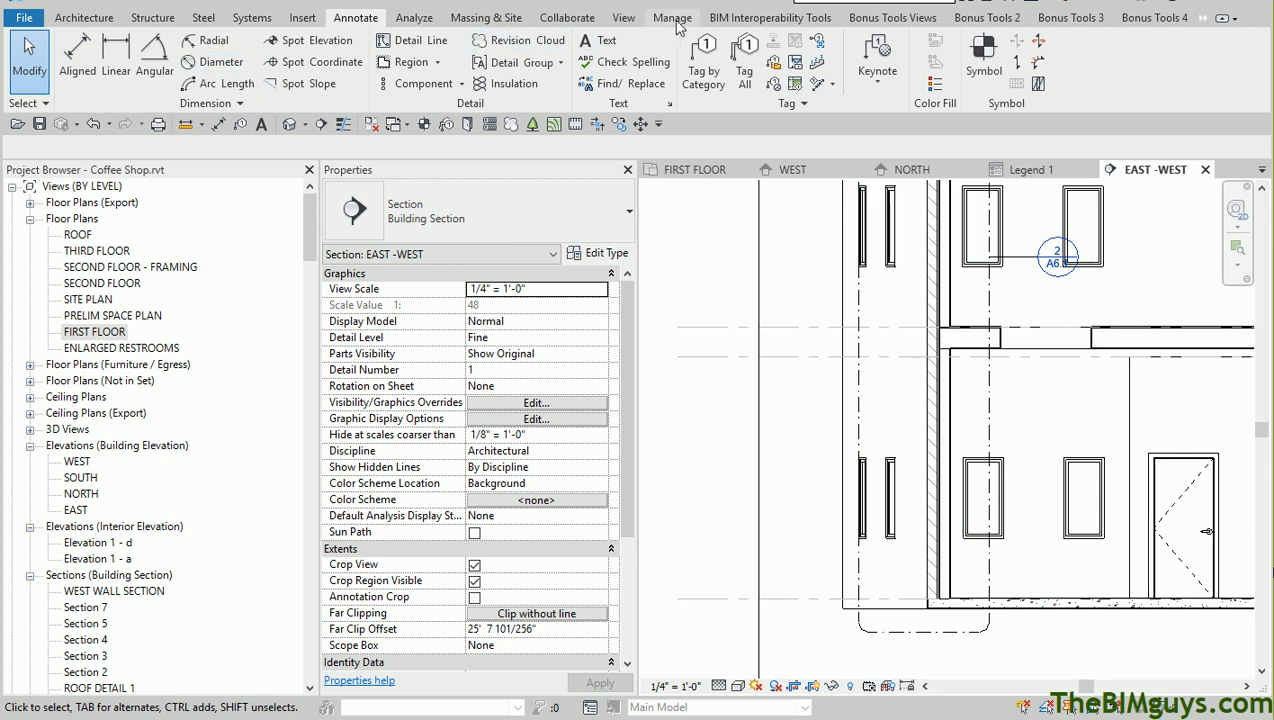
click(670, 16)
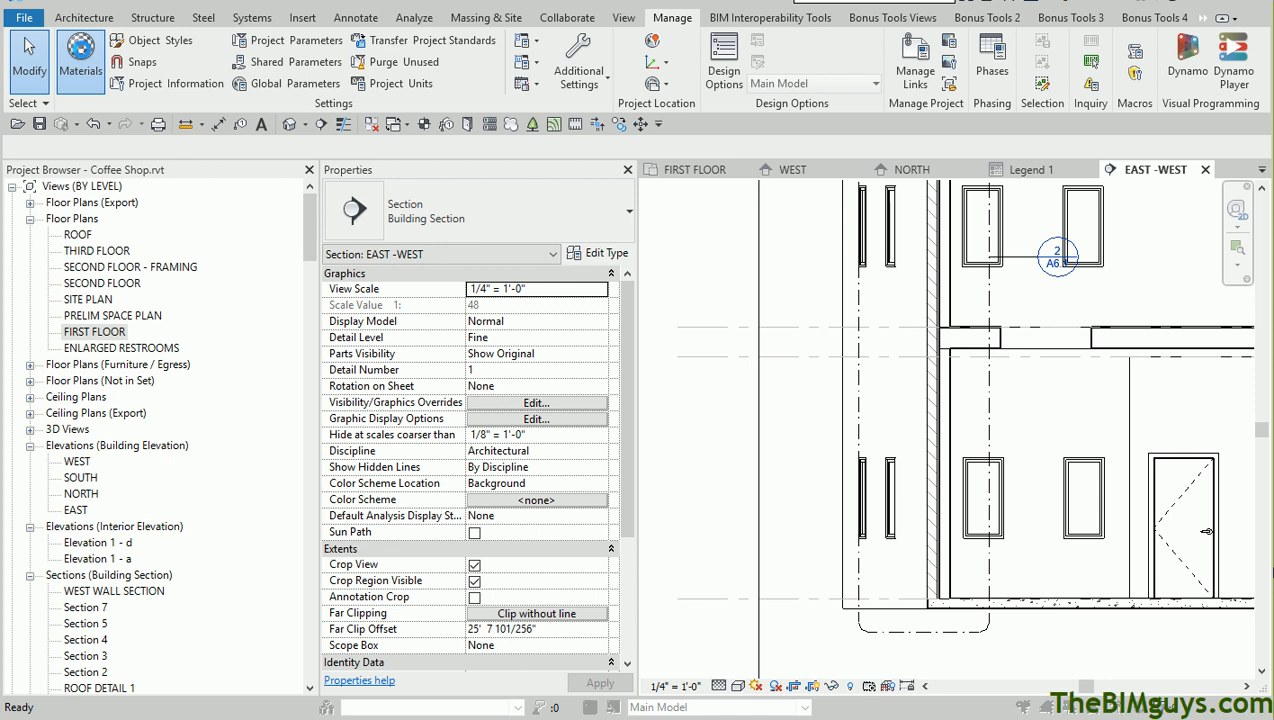
click(80, 60)
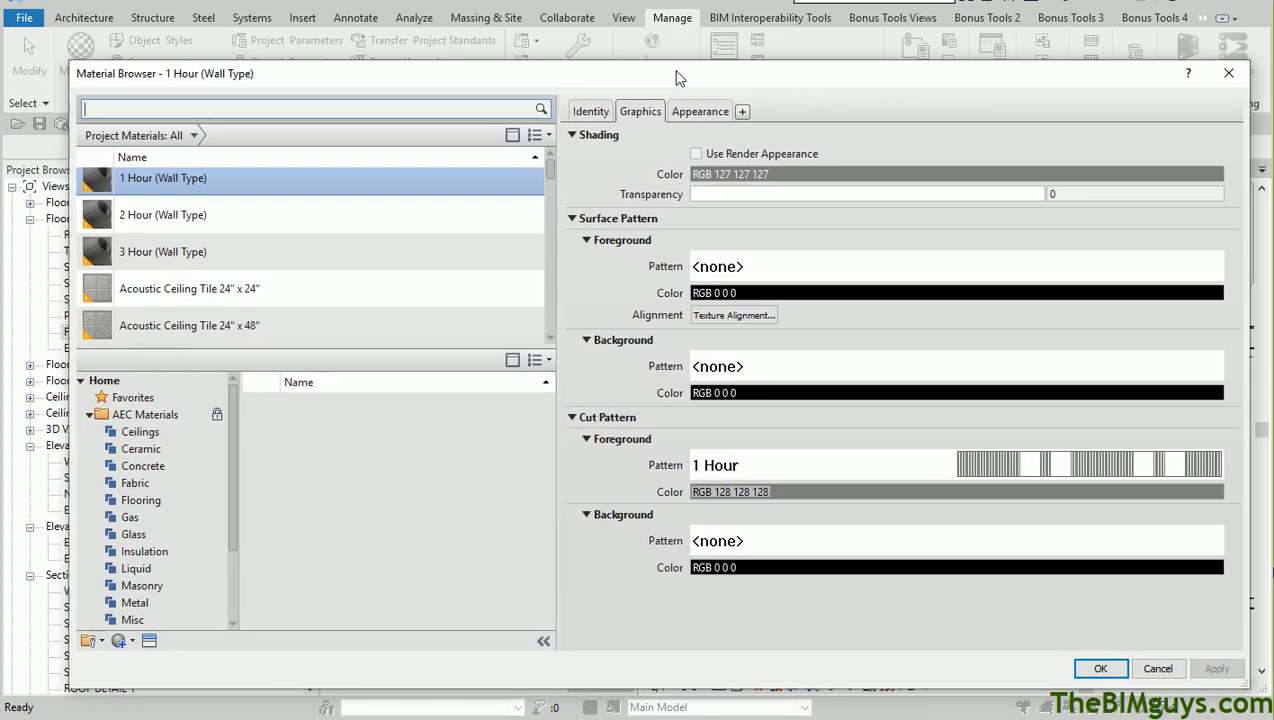
click(590, 112)
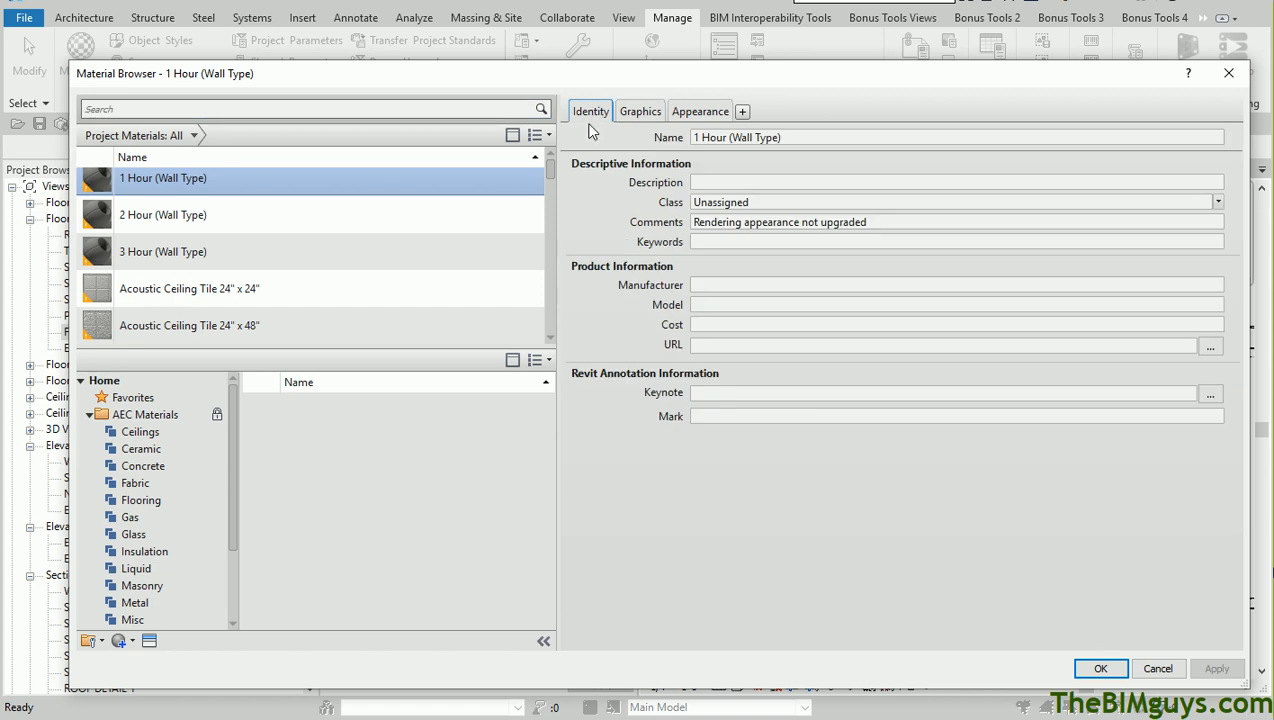
click(940, 392)
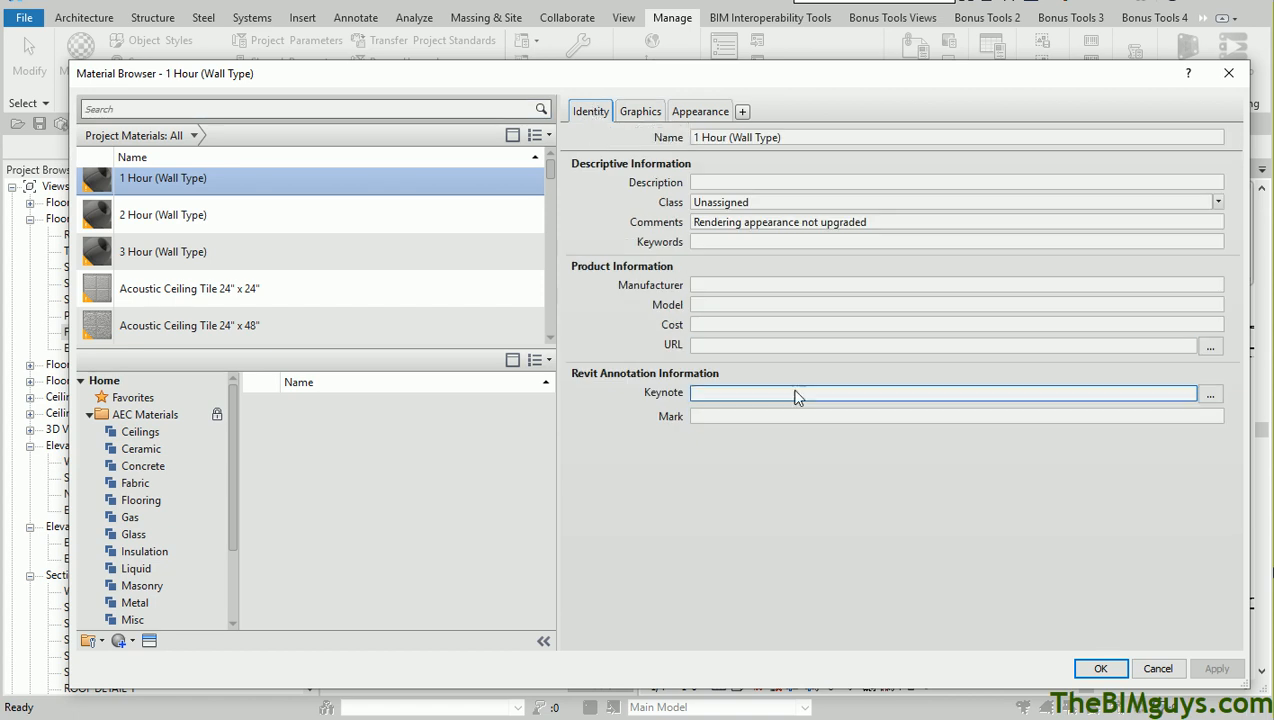
mouse_move(764, 396)
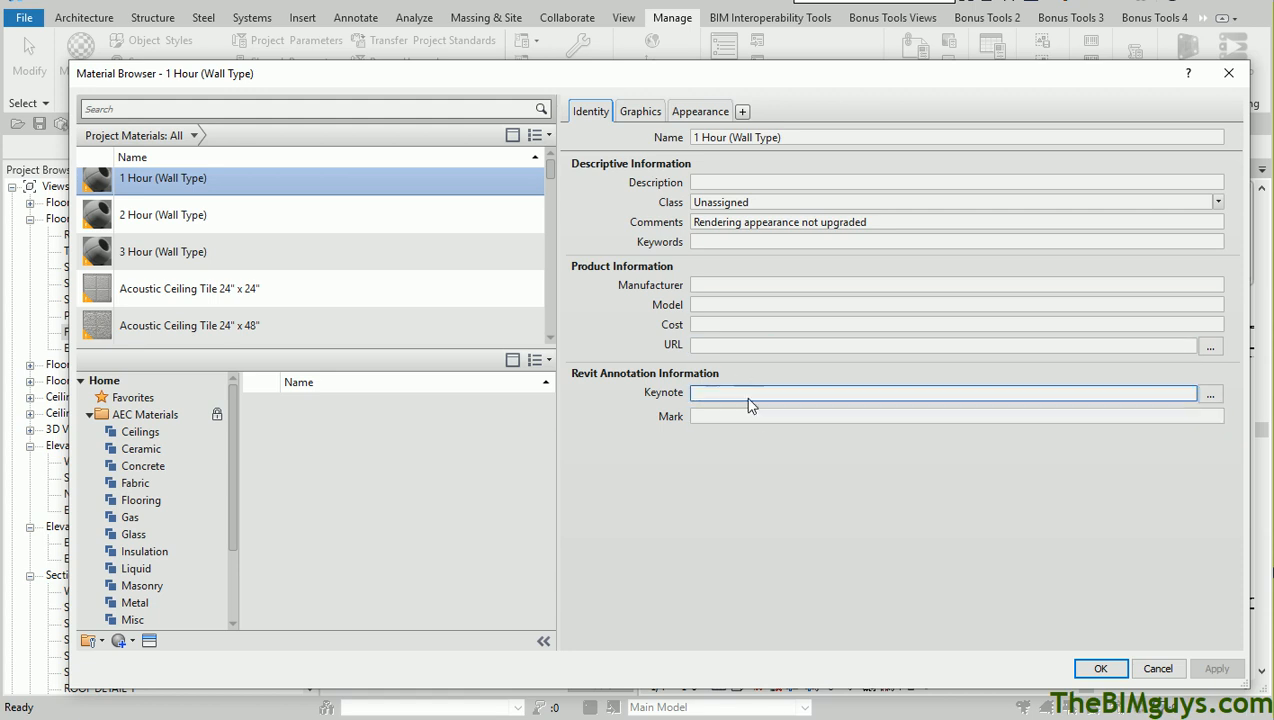
click(310, 108)
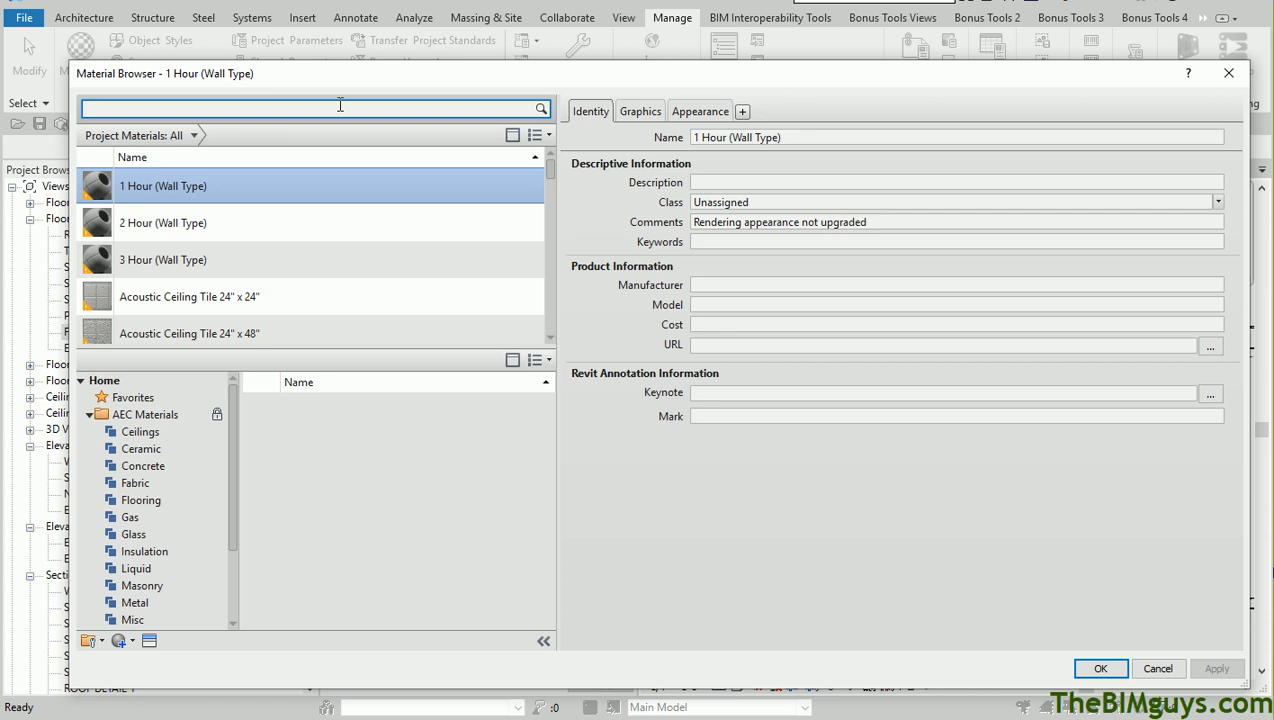
text(gyp)
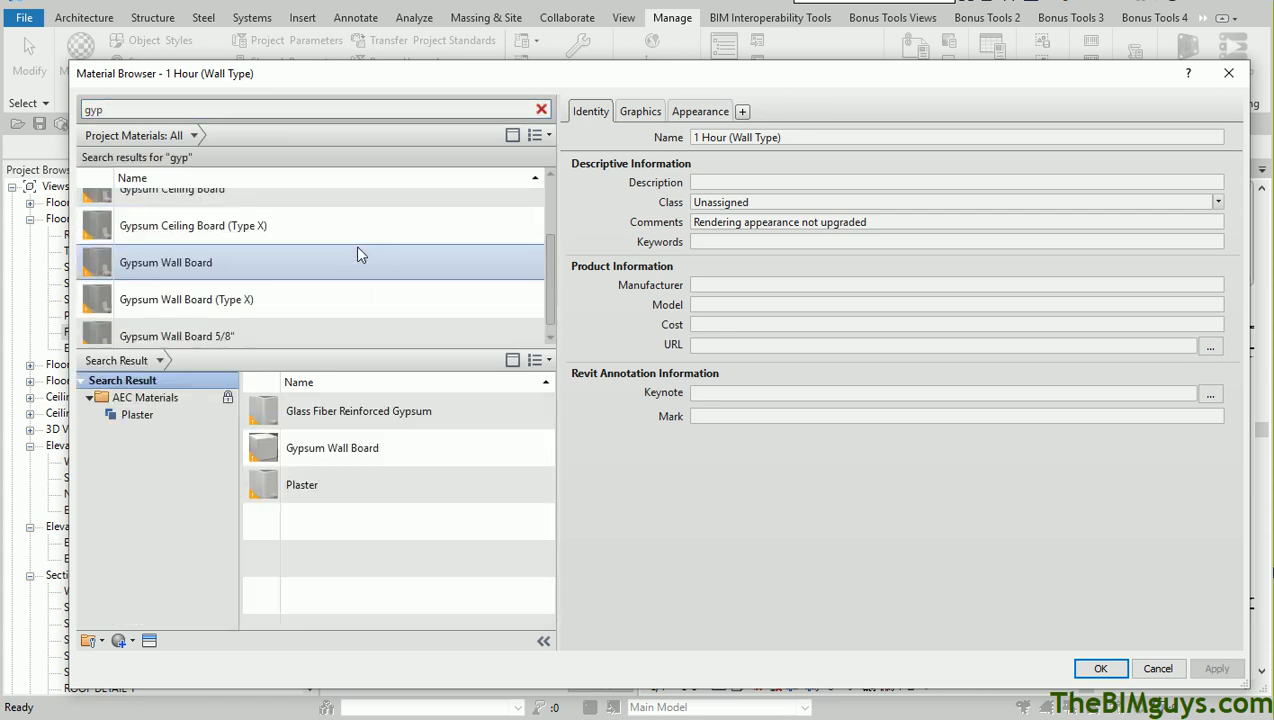
click(176, 336)
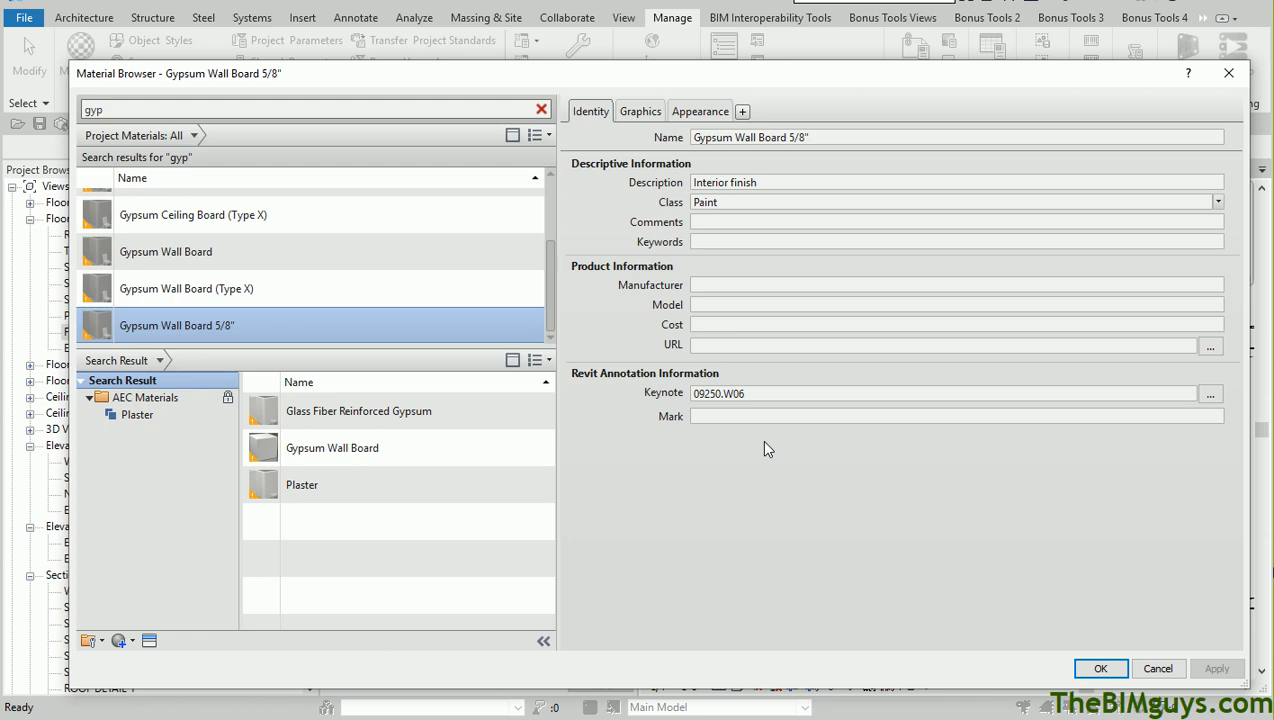
click(956, 414)
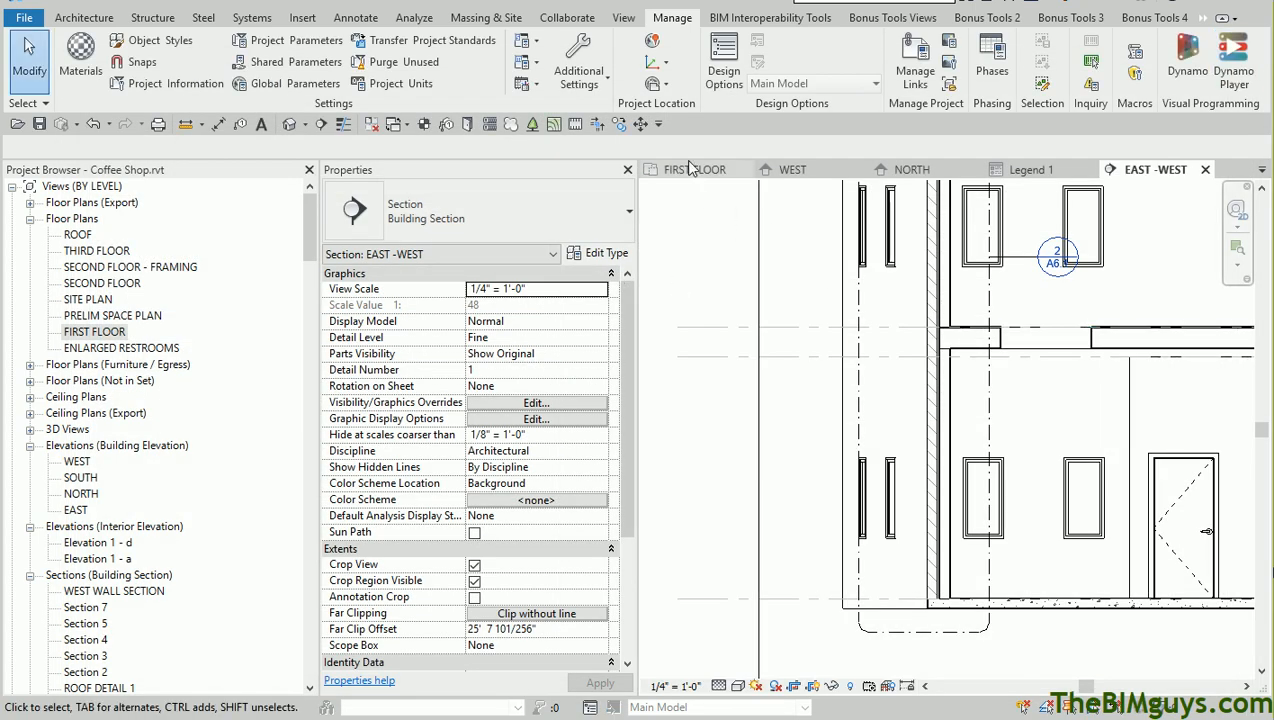
- Return to FIRST FLOOR and pick user keynote 01500.S01 STAGING/STORAGE AREA to place
click(696, 168)
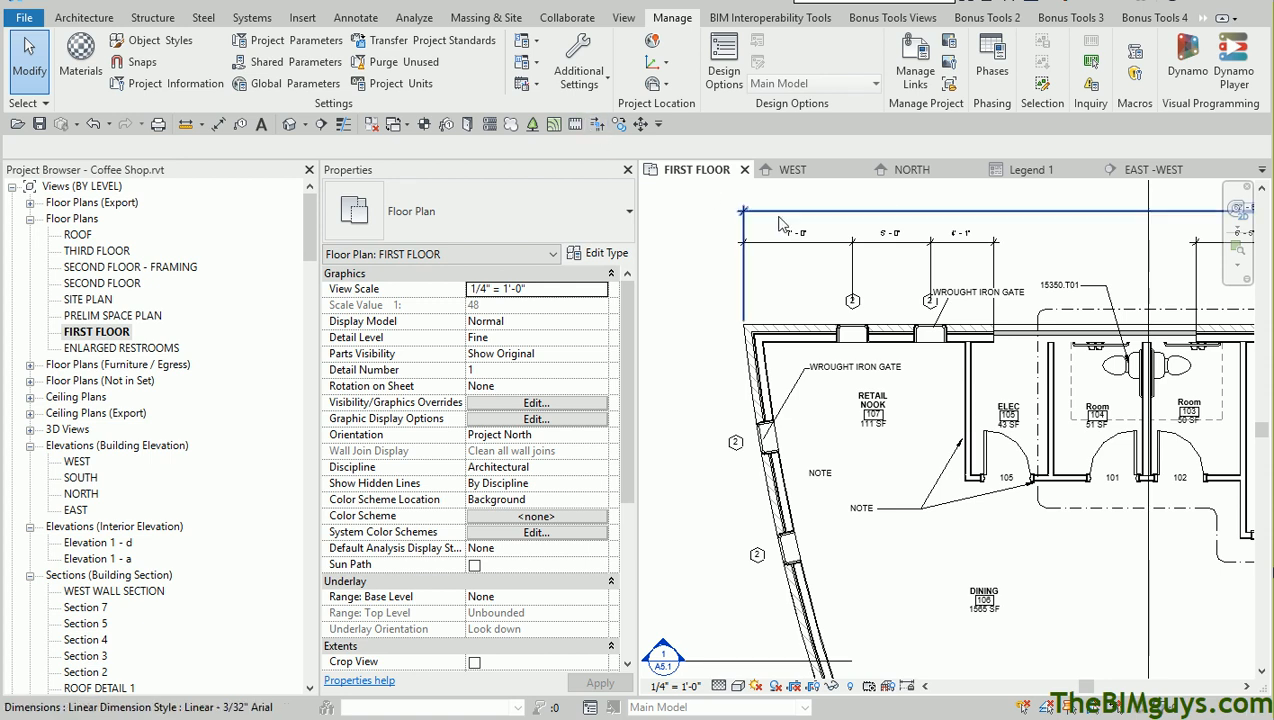
mouse_move(780, 224)
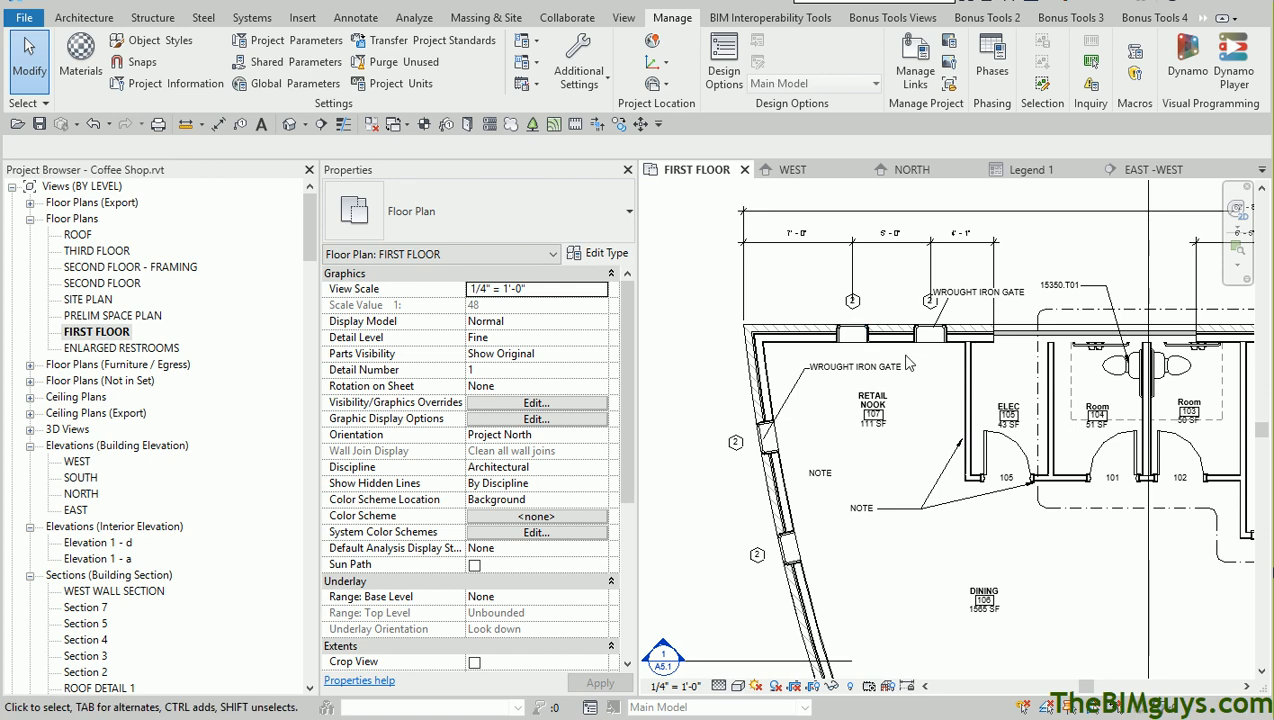
click(356, 16)
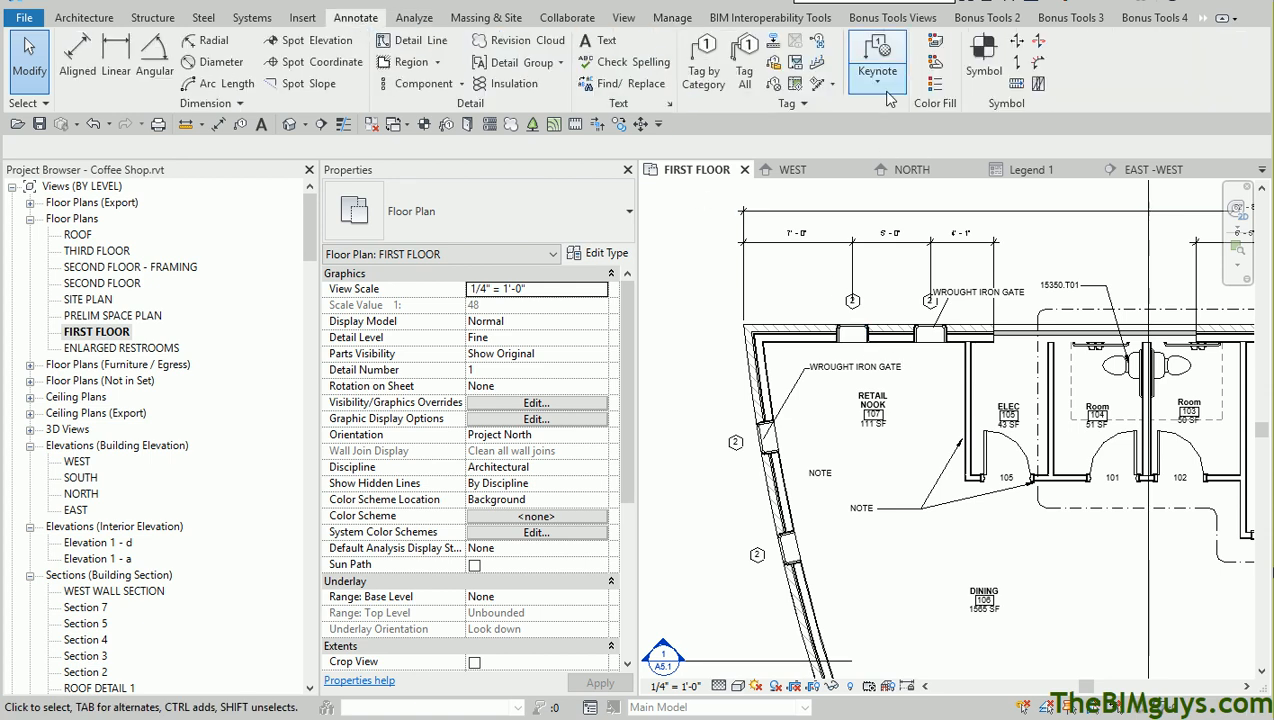
click(876, 70)
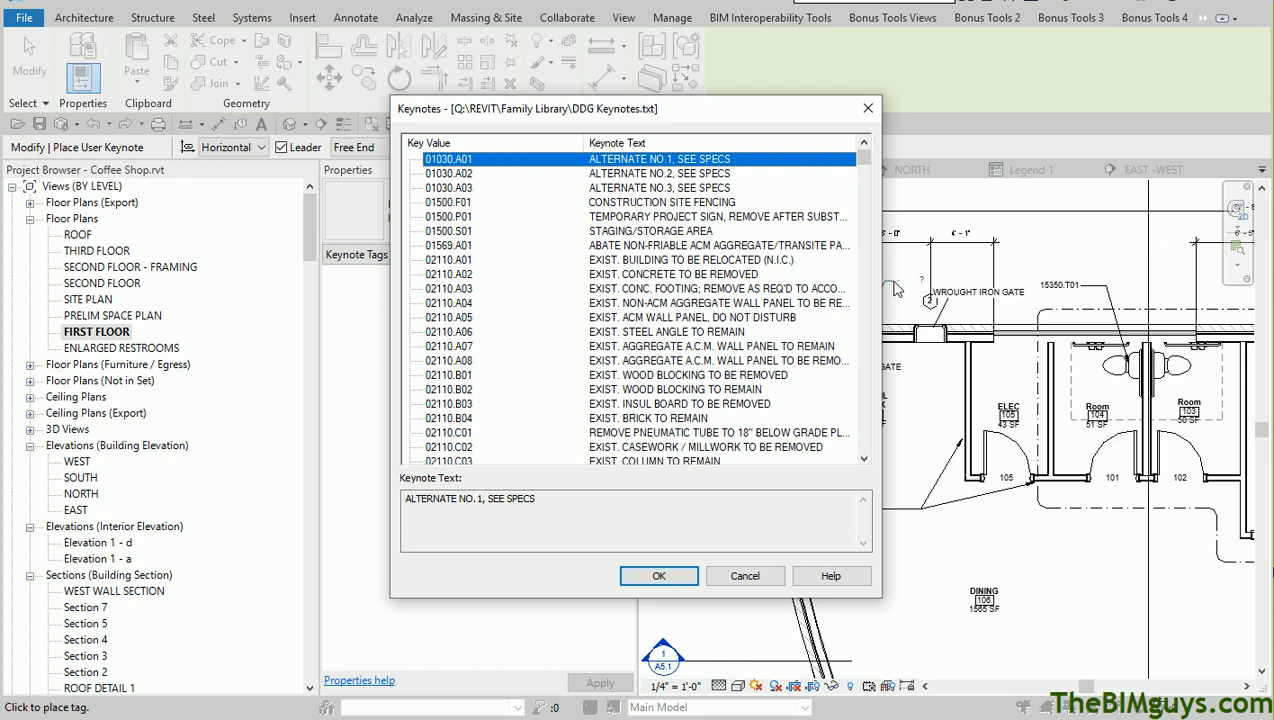
mouse_move(668, 232)
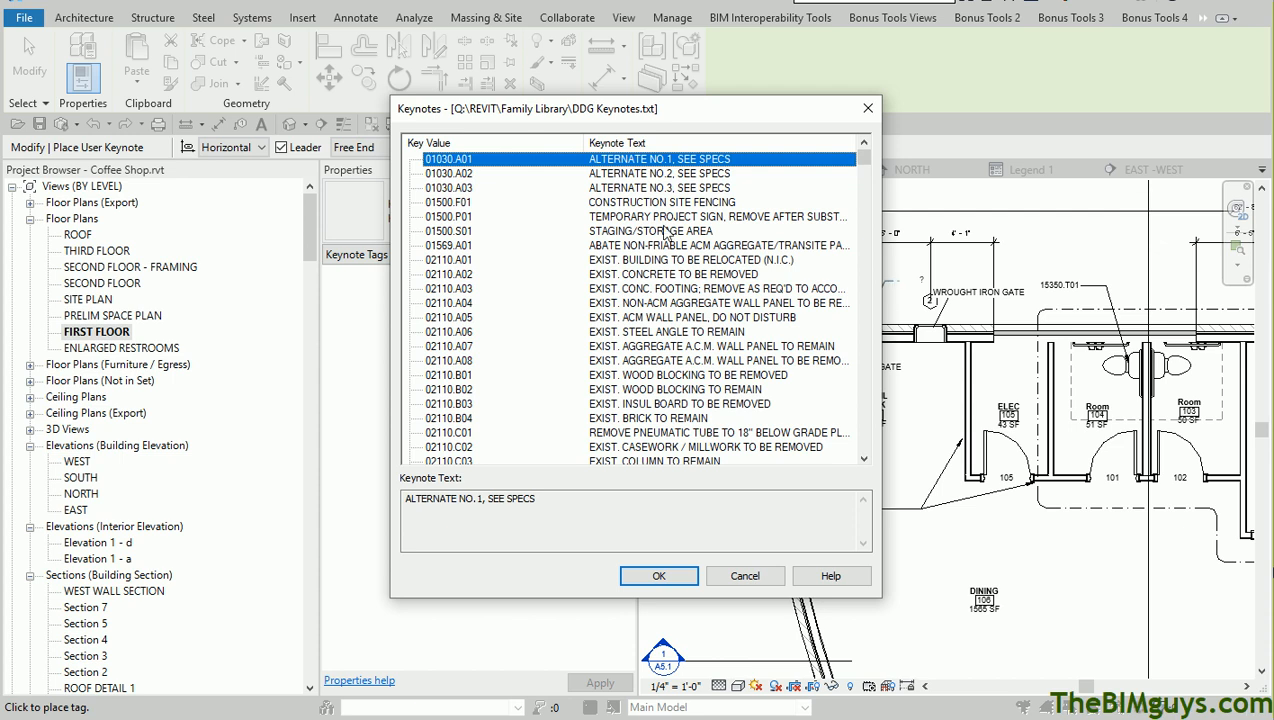
click(658, 576)
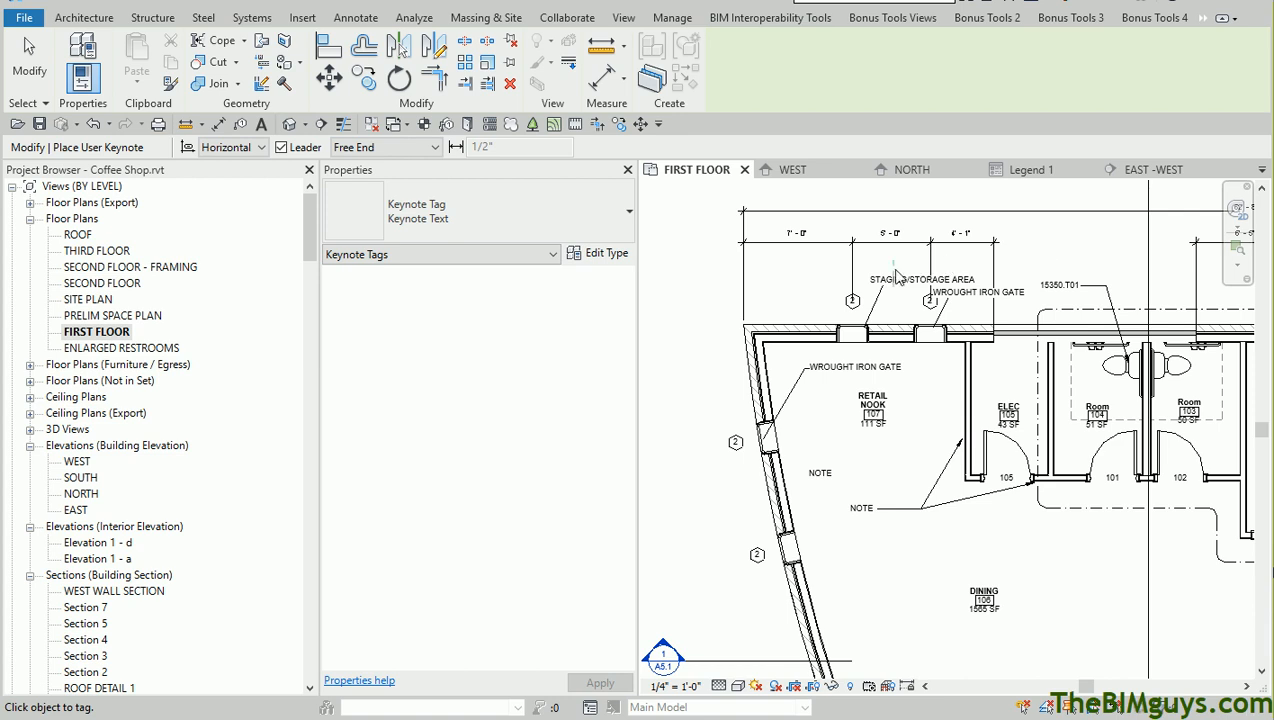
click(912, 280)
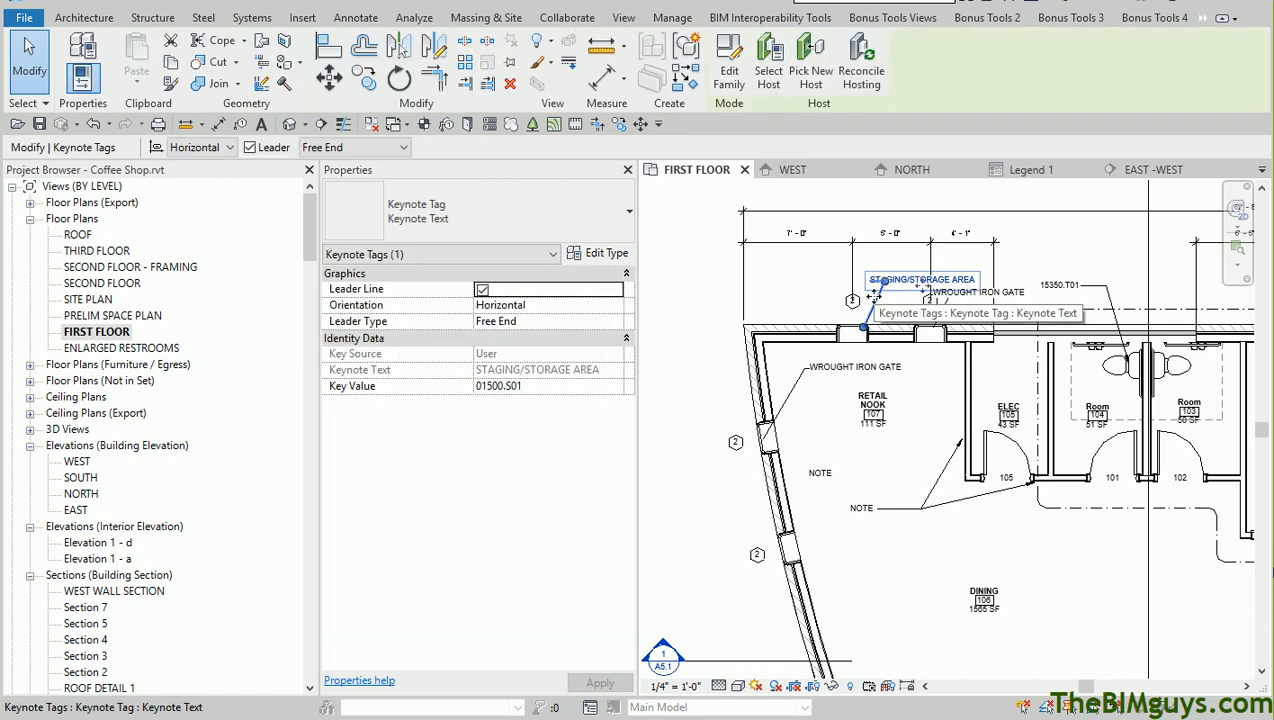
mouse_move(596, 252)
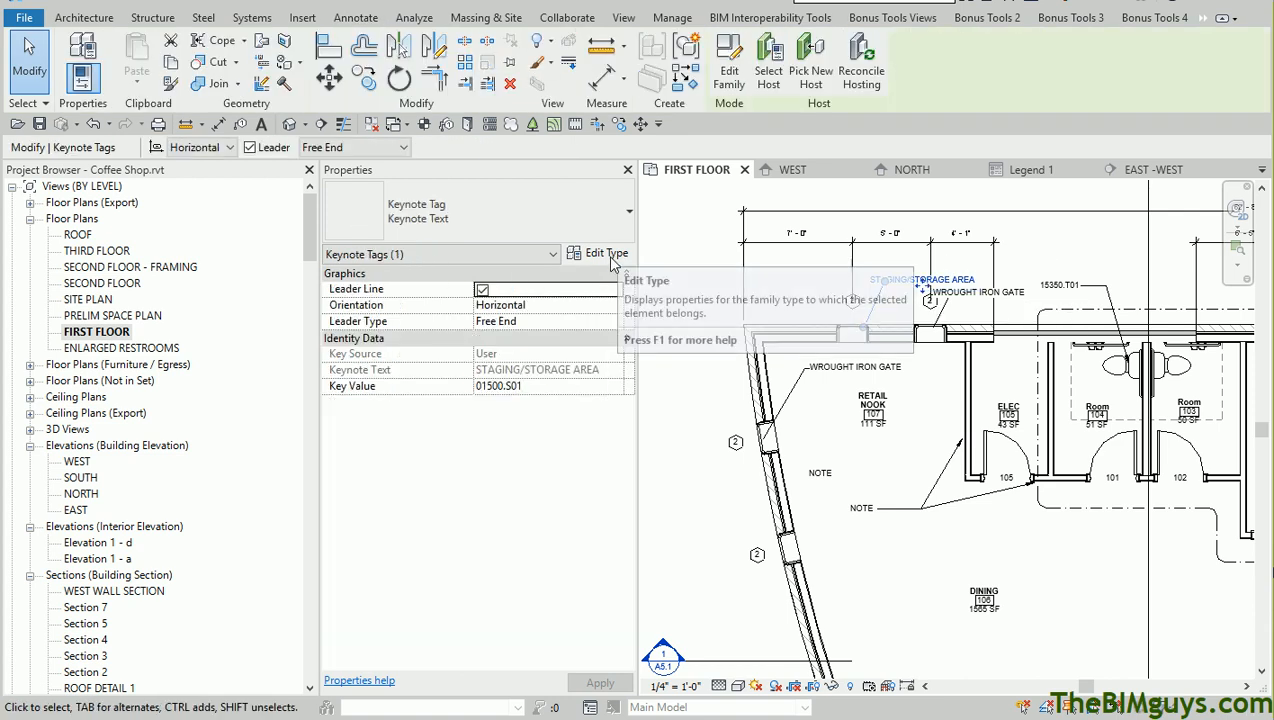
click(600, 252)
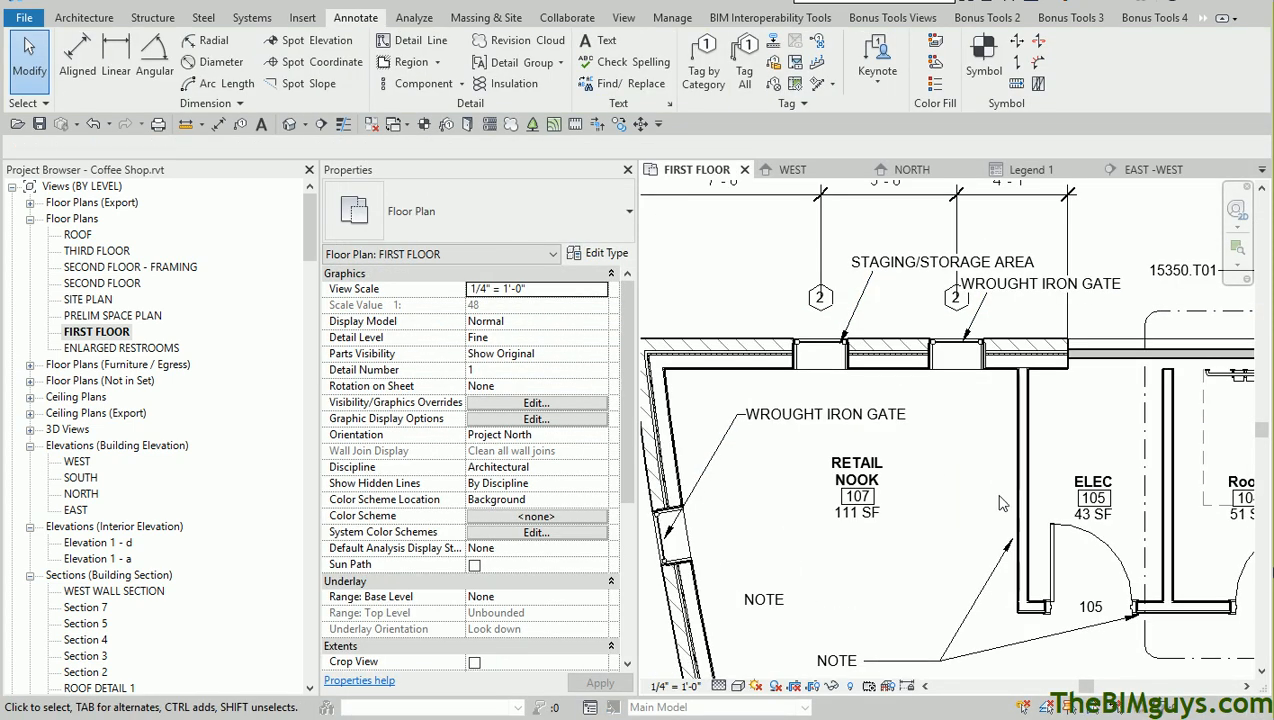
mouse_move(976, 442)
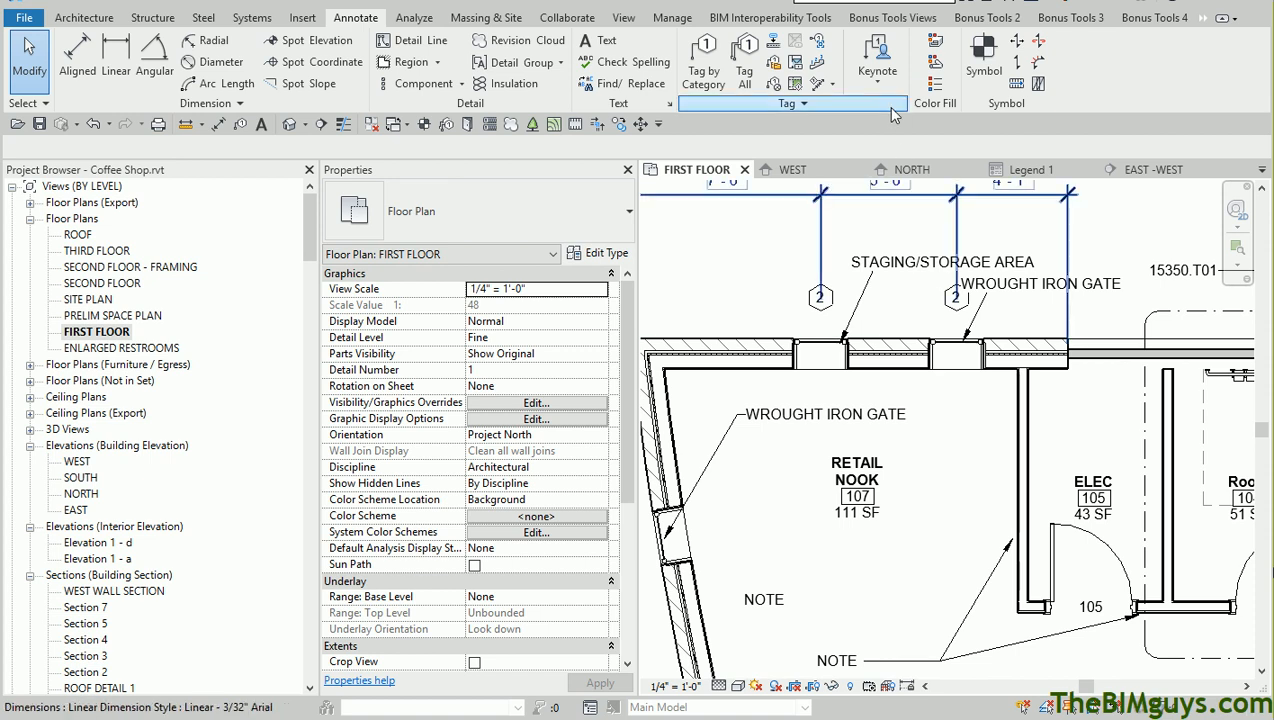
- Reach the keynote file browser from Keynoting Settings on the Annotate ribbon
click(876, 58)
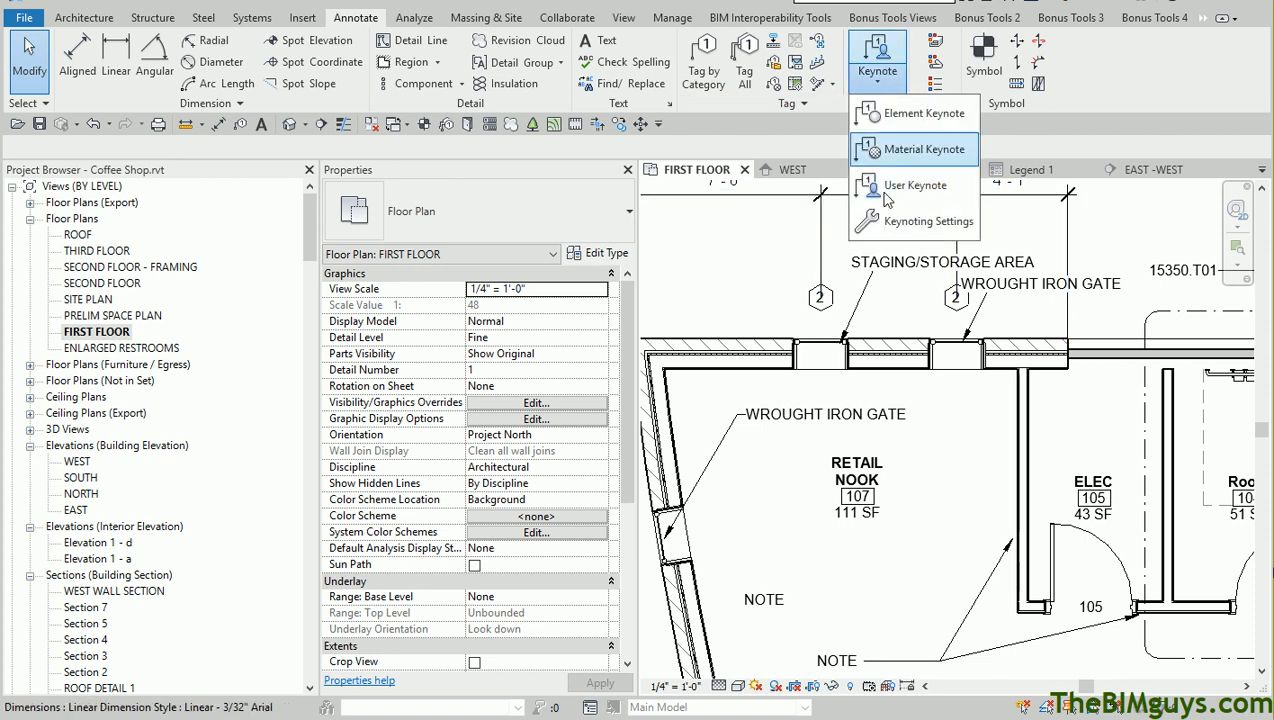
click(924, 220)
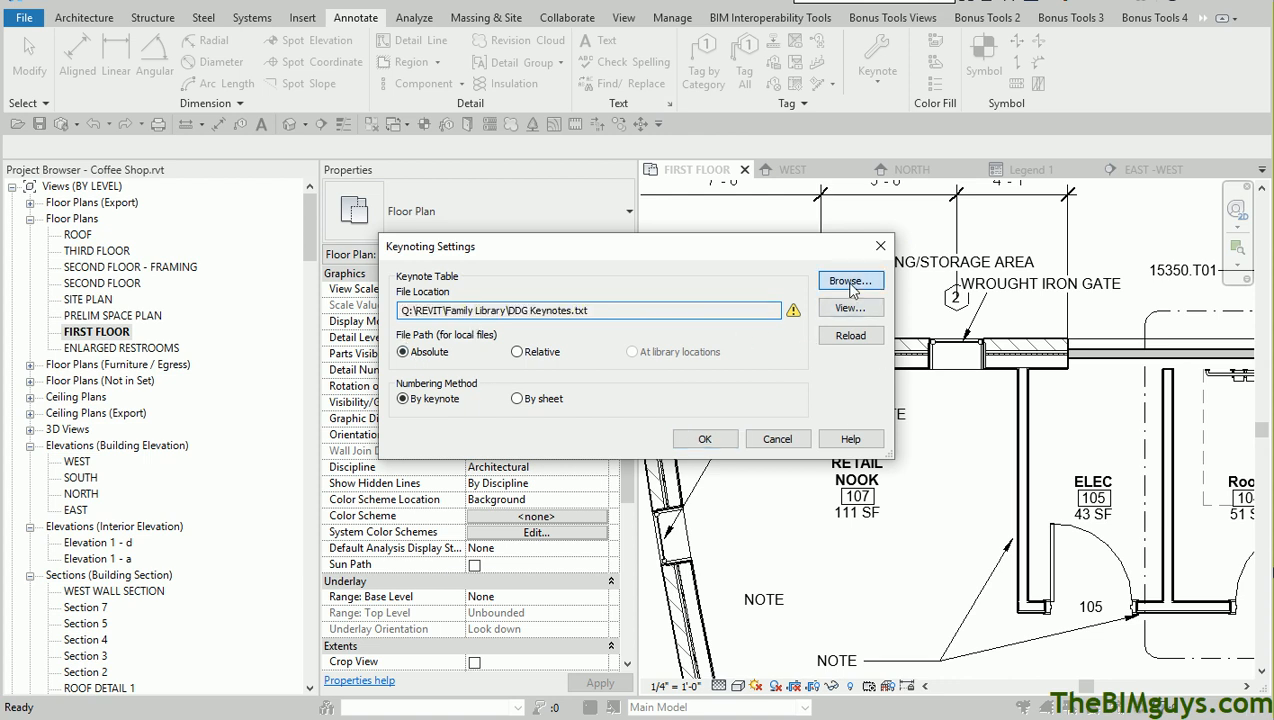
click(848, 280)
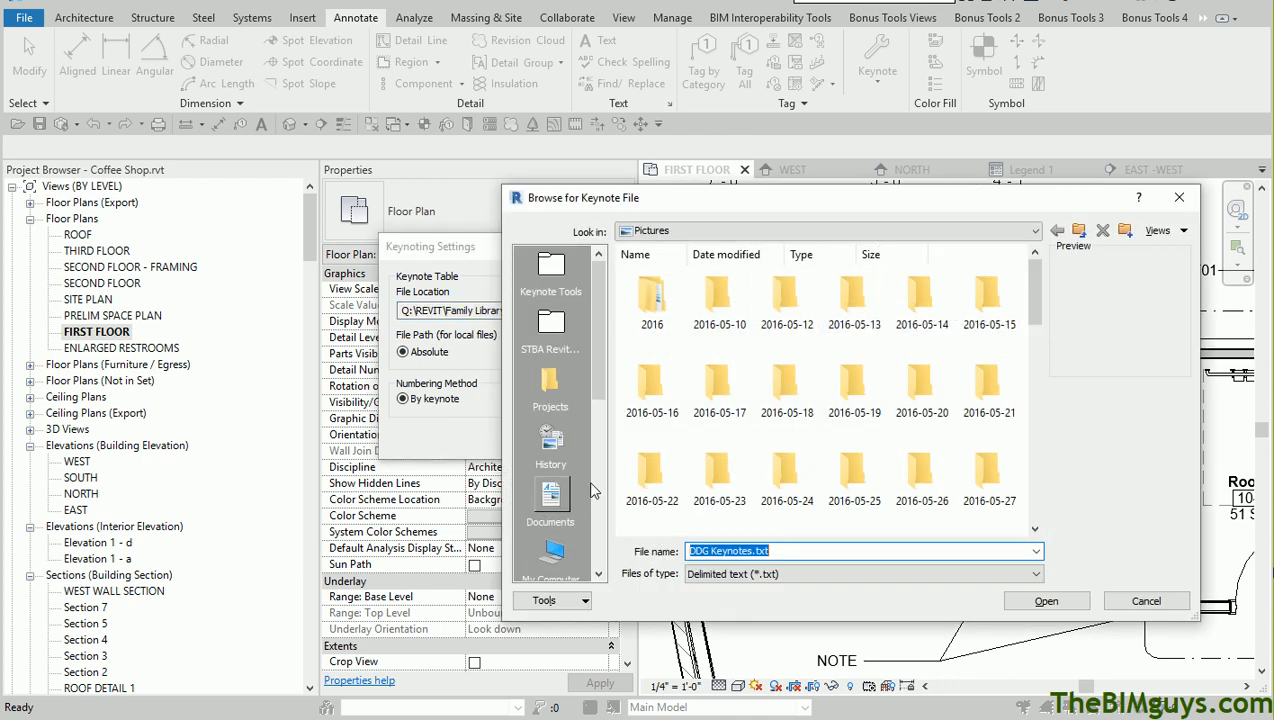
- Load TheBIMguys_Imperial-16 div.txt from Desktop > Revit Training > Keynote Tools as the keynote table
scroll(down, 3)
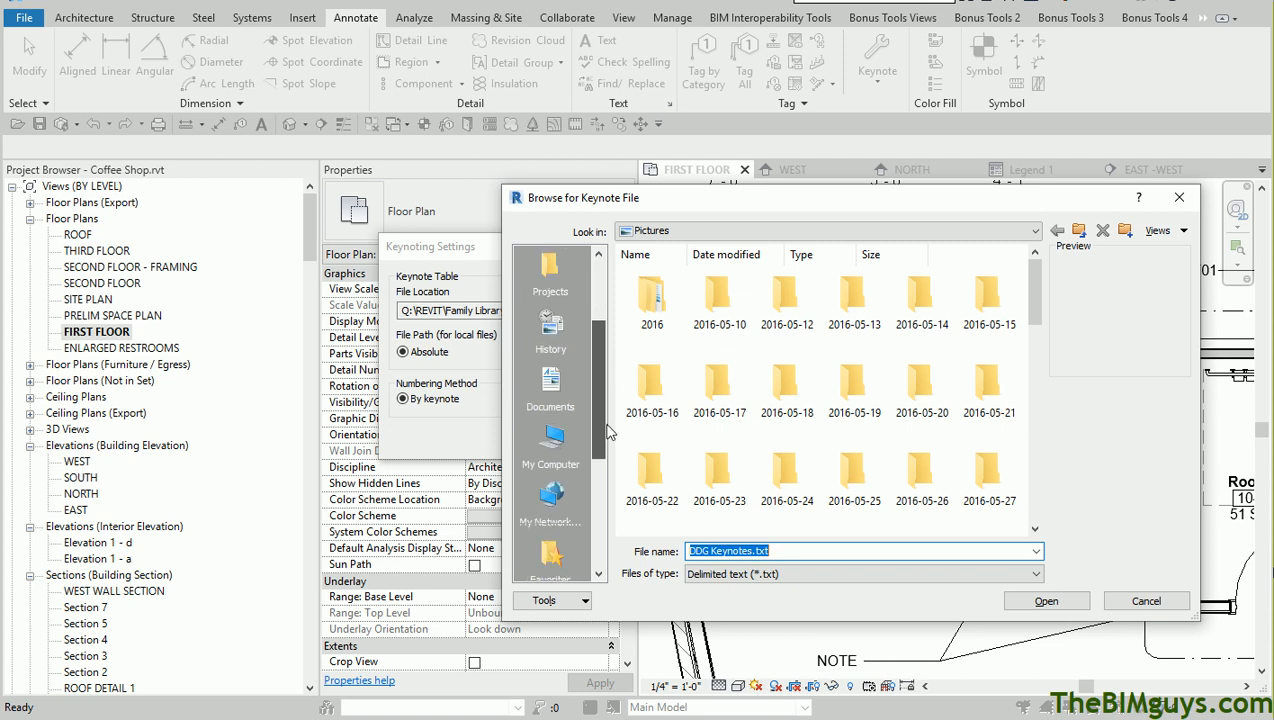
click(550, 500)
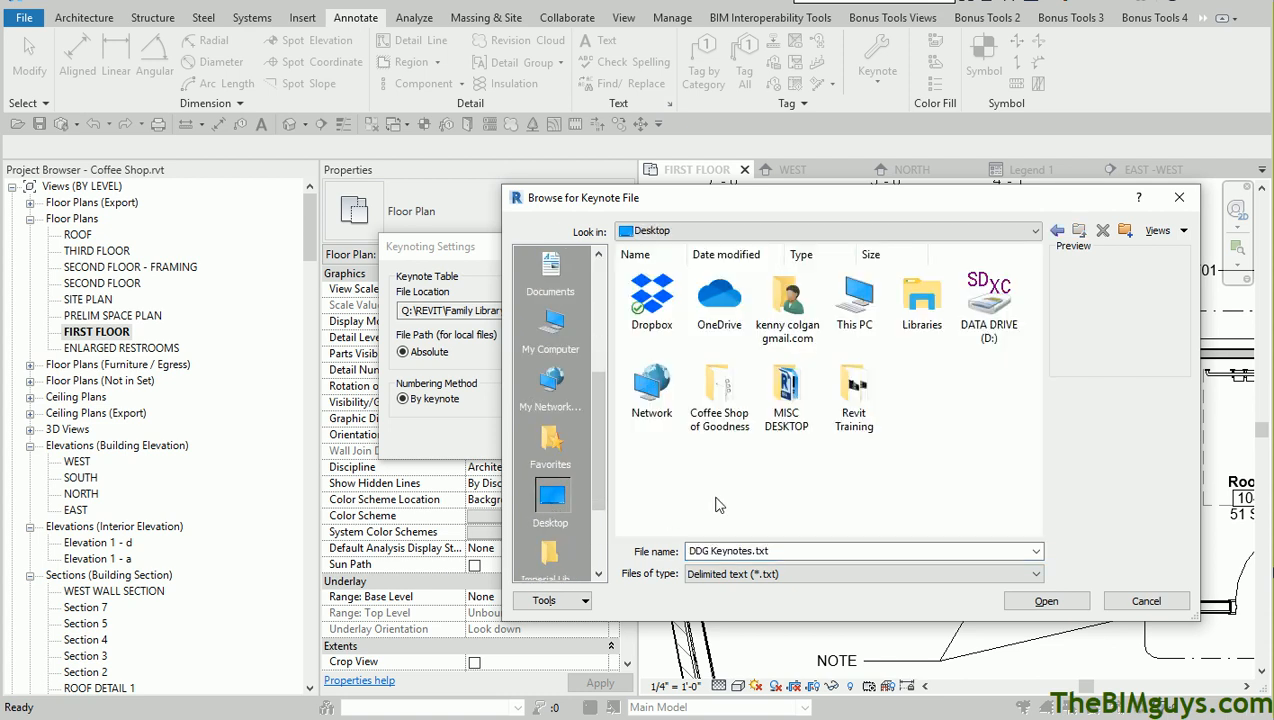
double_click(852, 390)
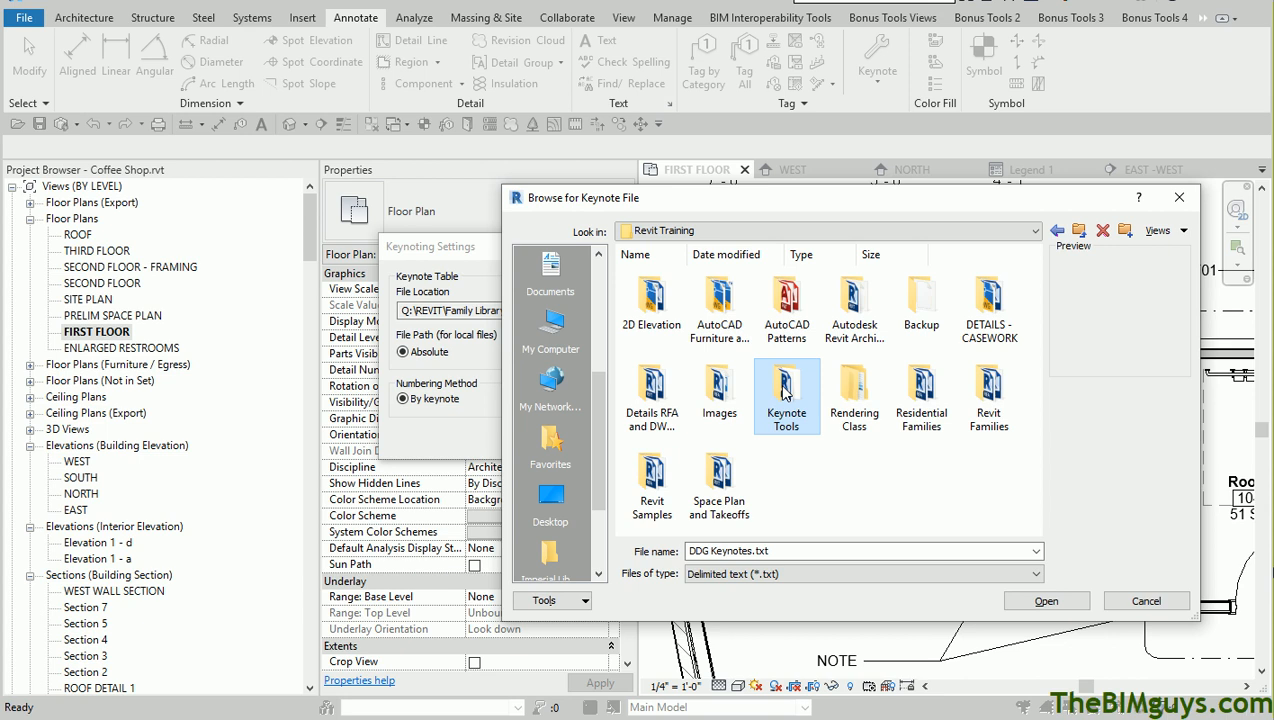
double_click(788, 390)
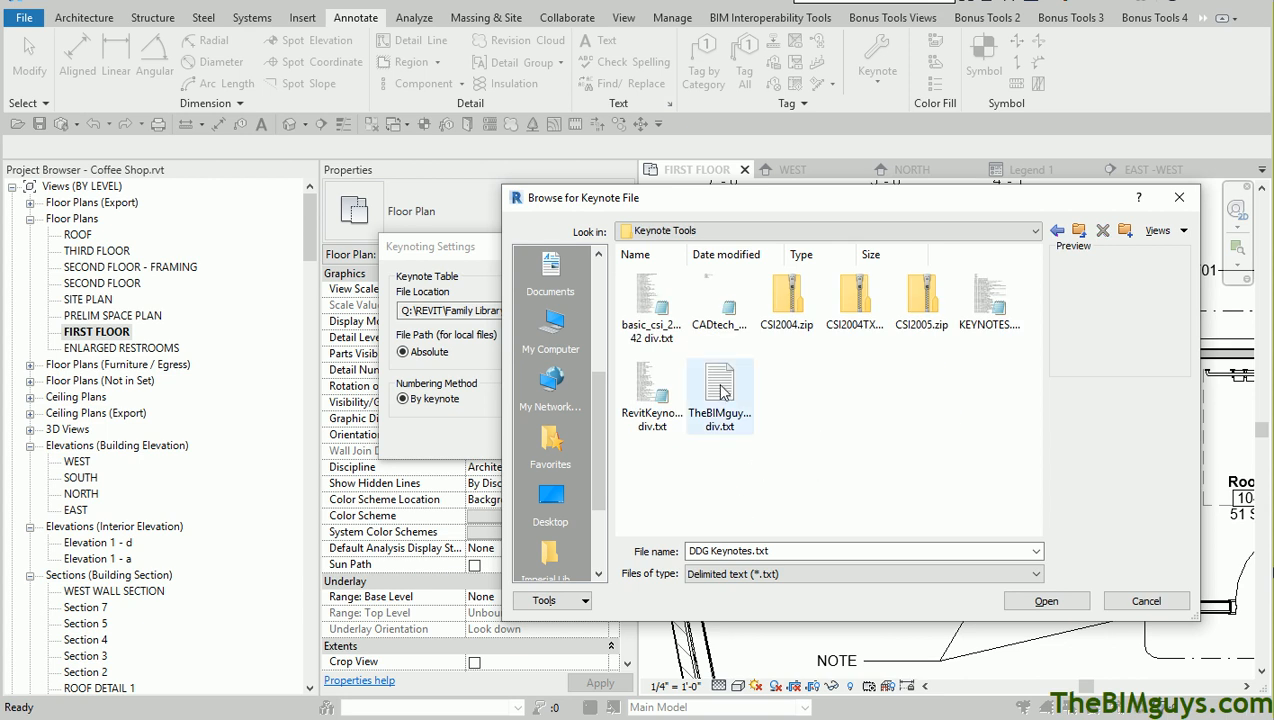
click(720, 390)
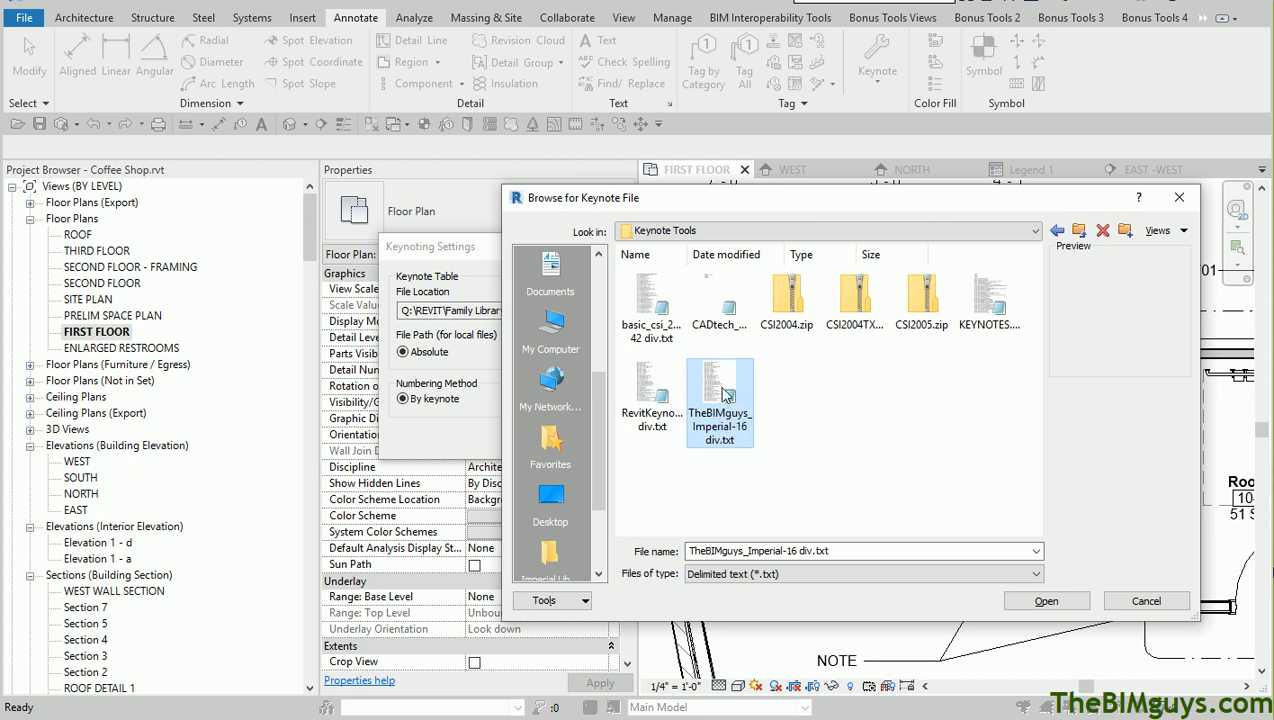
mouse_move(724, 450)
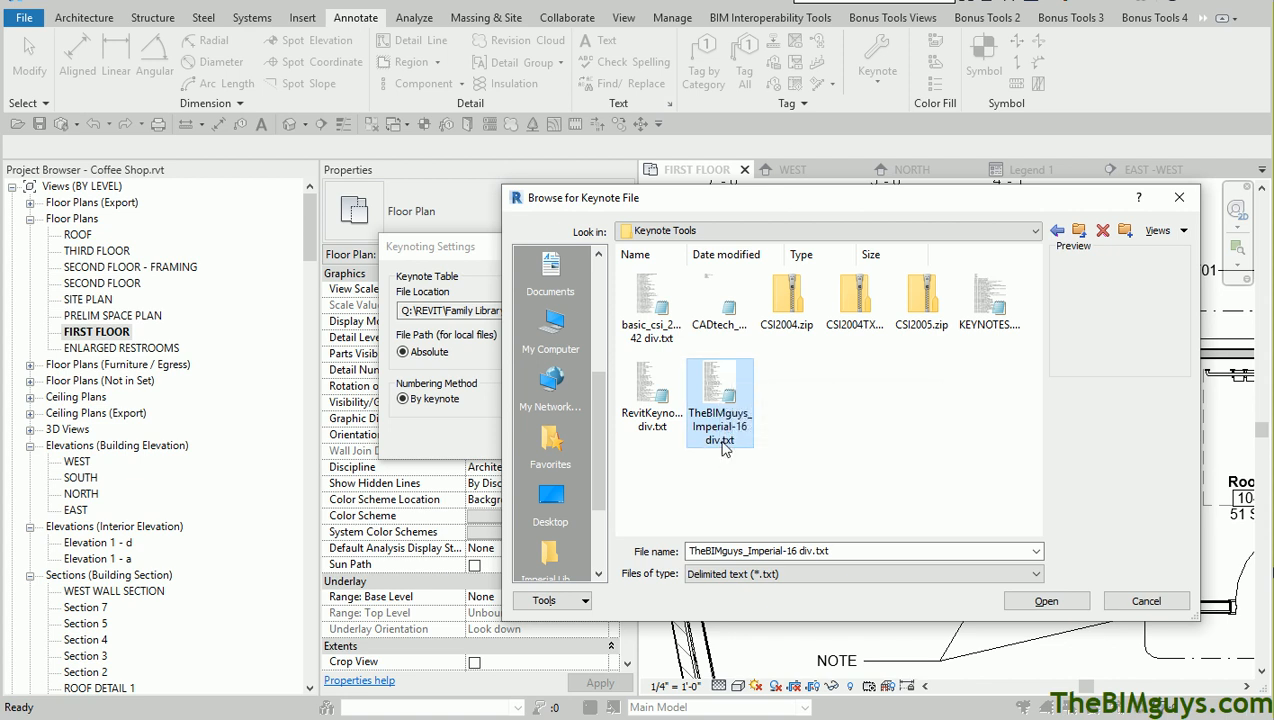
click(1044, 600)
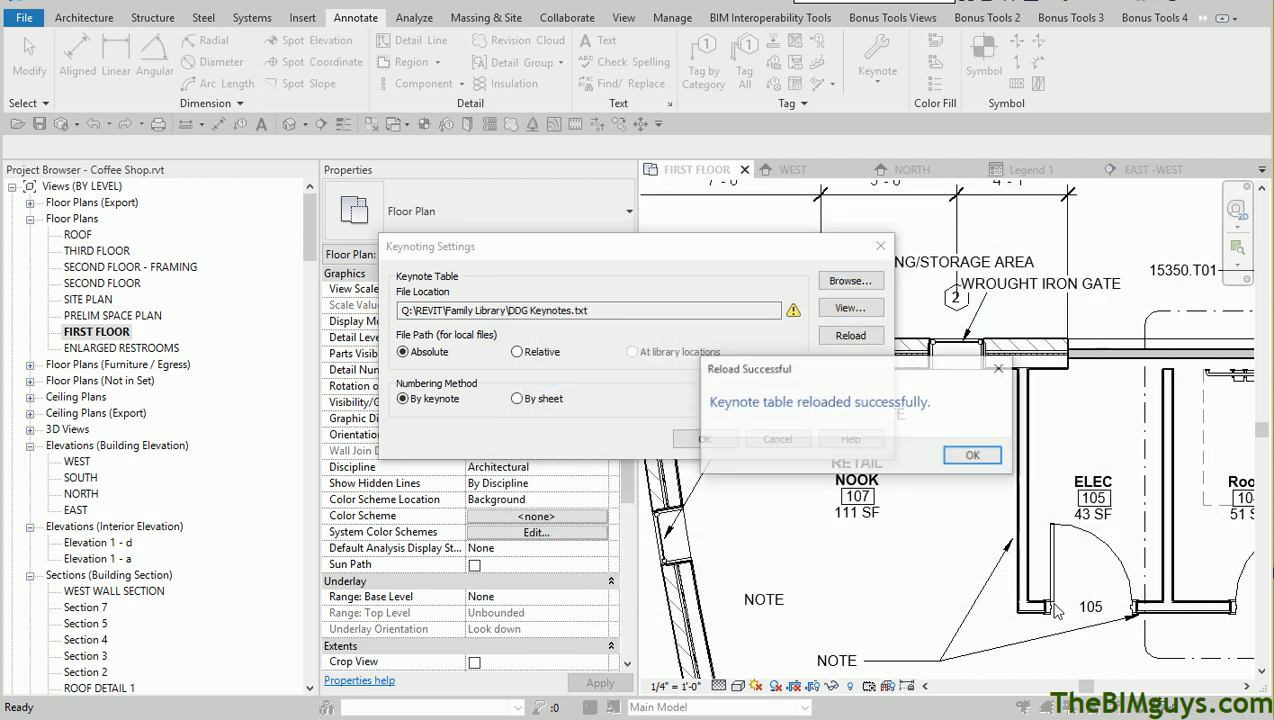
- Dismiss the Reload Successful message, keeping the new keynote file path
click(972, 456)
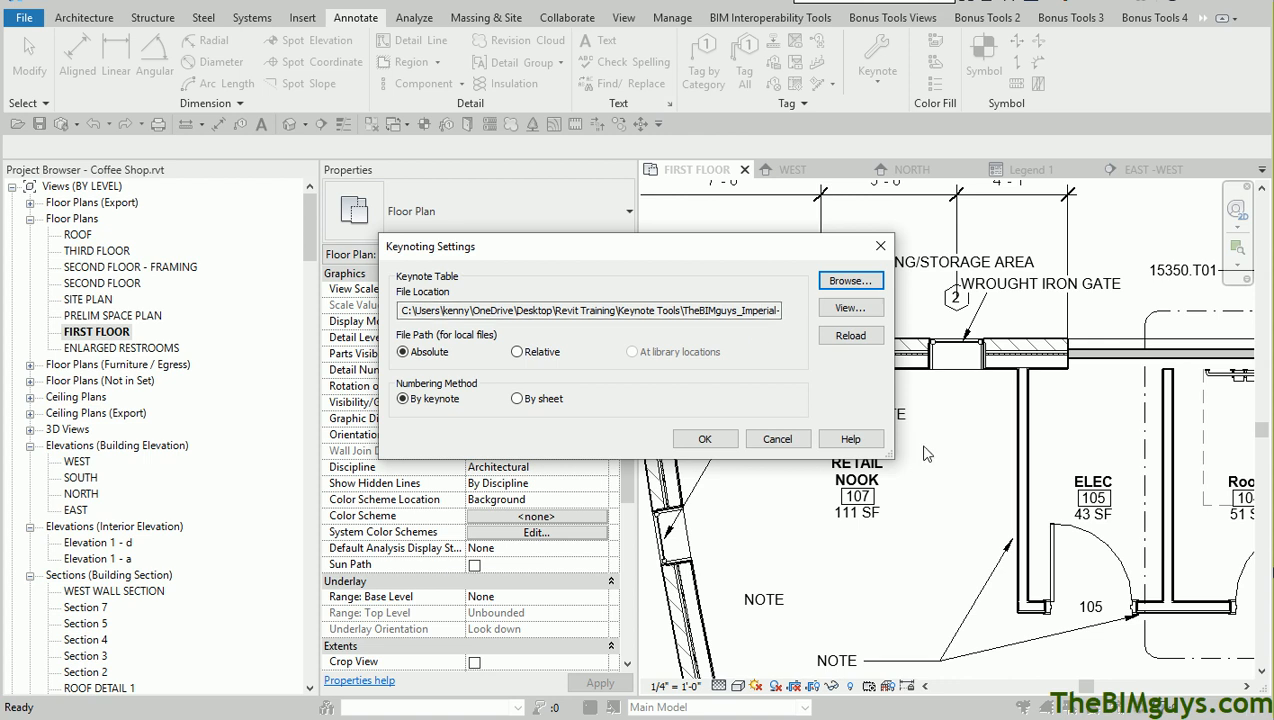
mouse_move(892, 512)
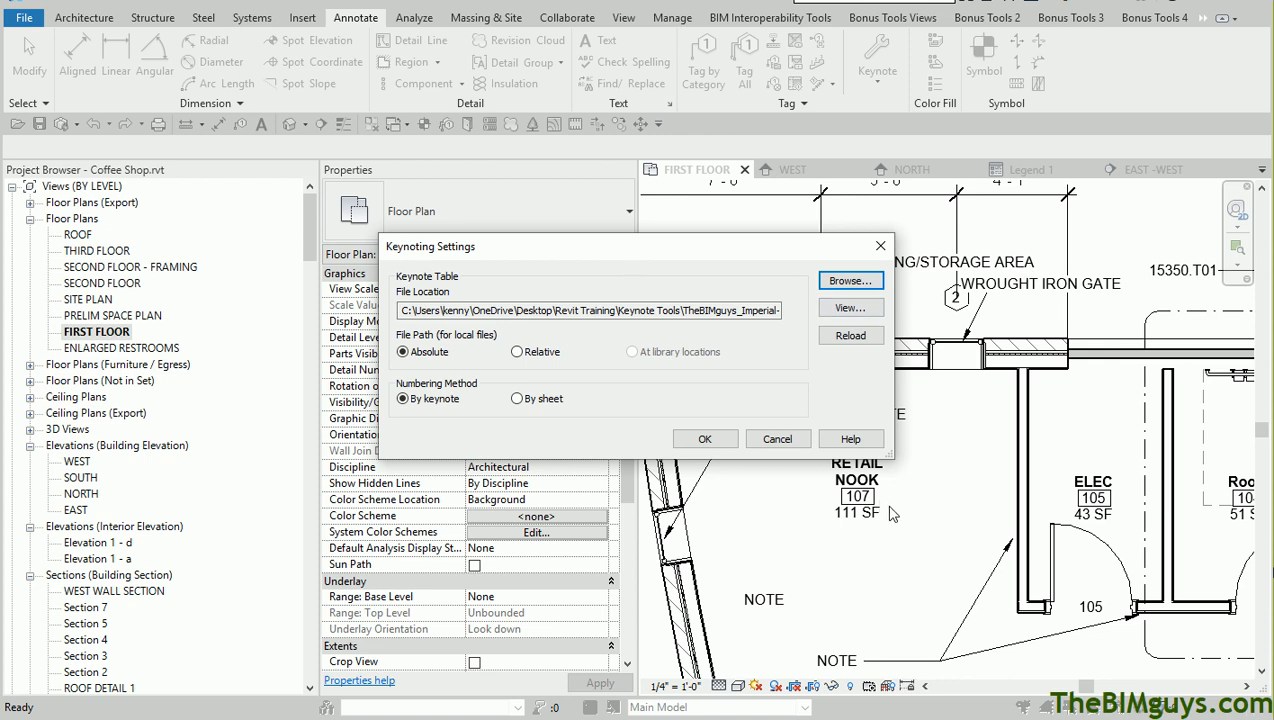
mouse_move(884, 540)
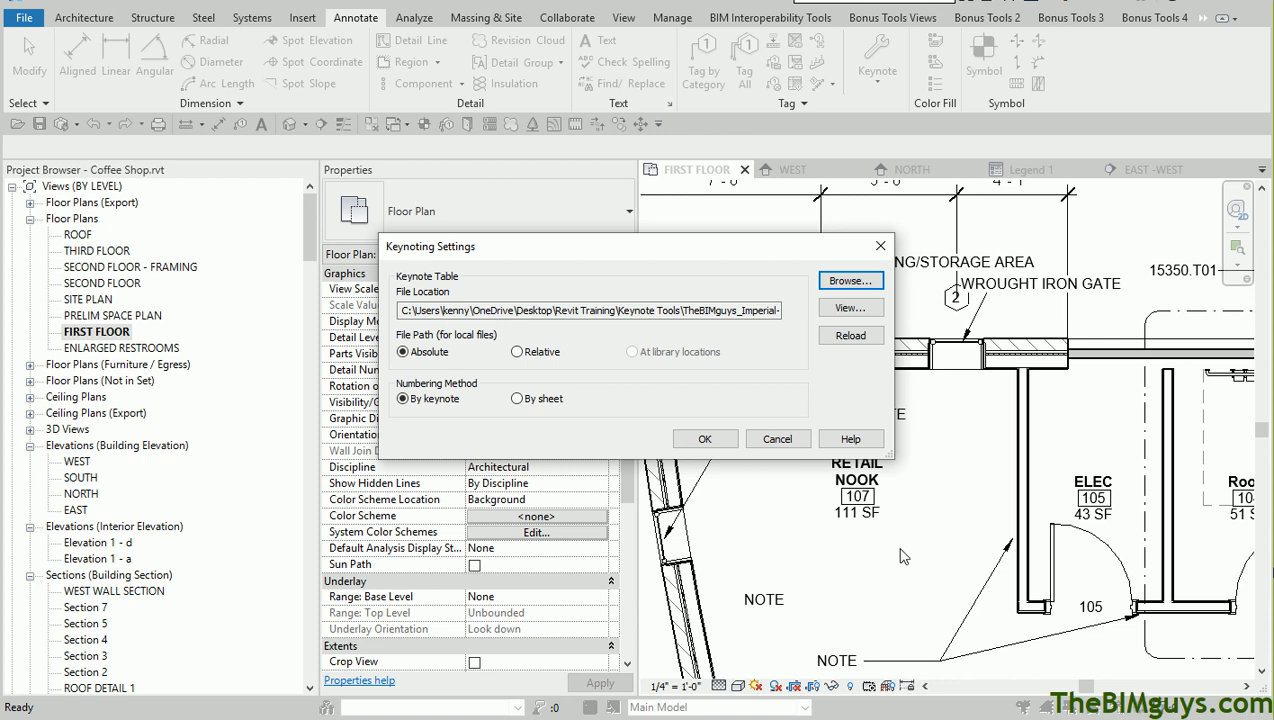
mouse_move(796, 532)
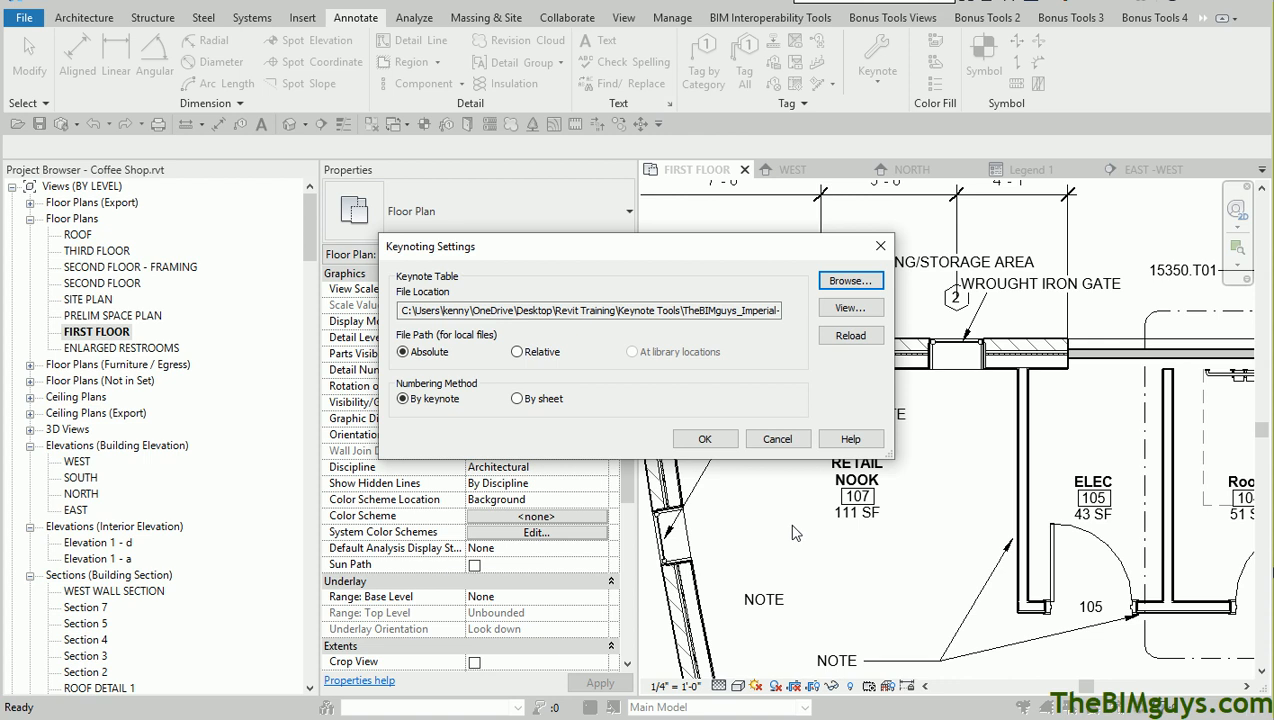